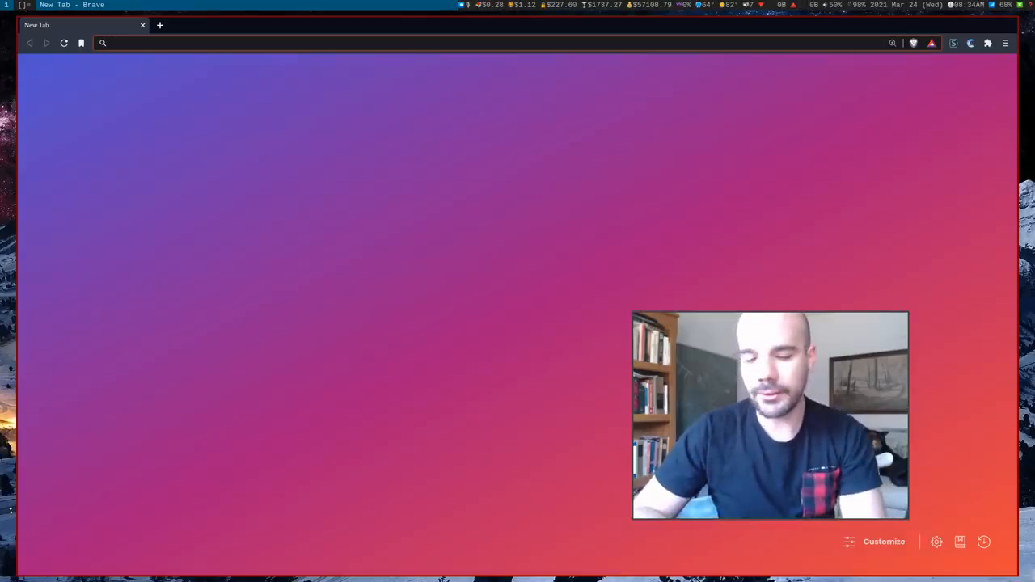
Load the wiby.me search engine homepage from the address bar suggestion
type("wiby.")
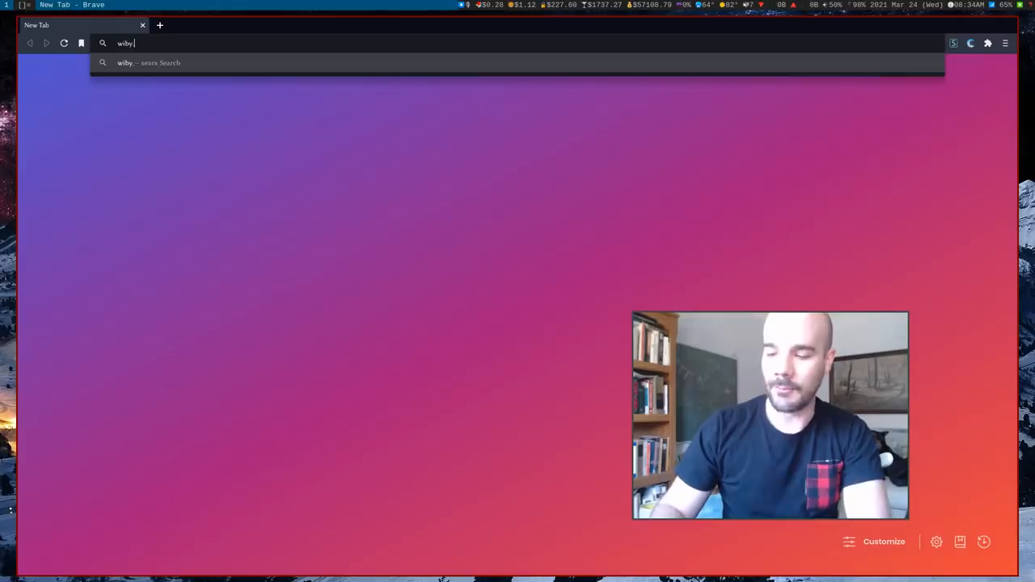
key("Return")
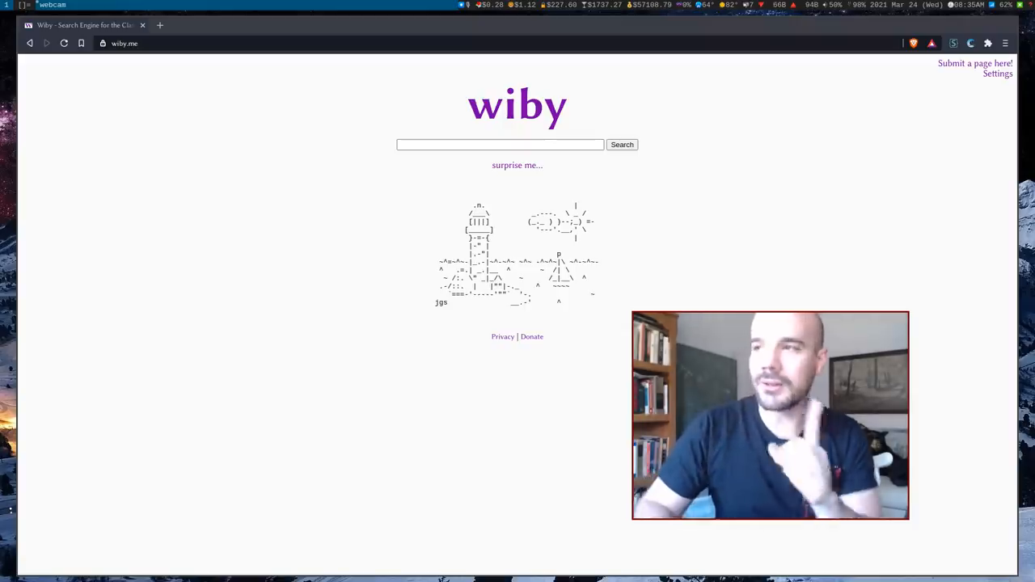
Run a Wiby search for 'linux' to list matching personal sites
left_click(500, 146)
type("linux")
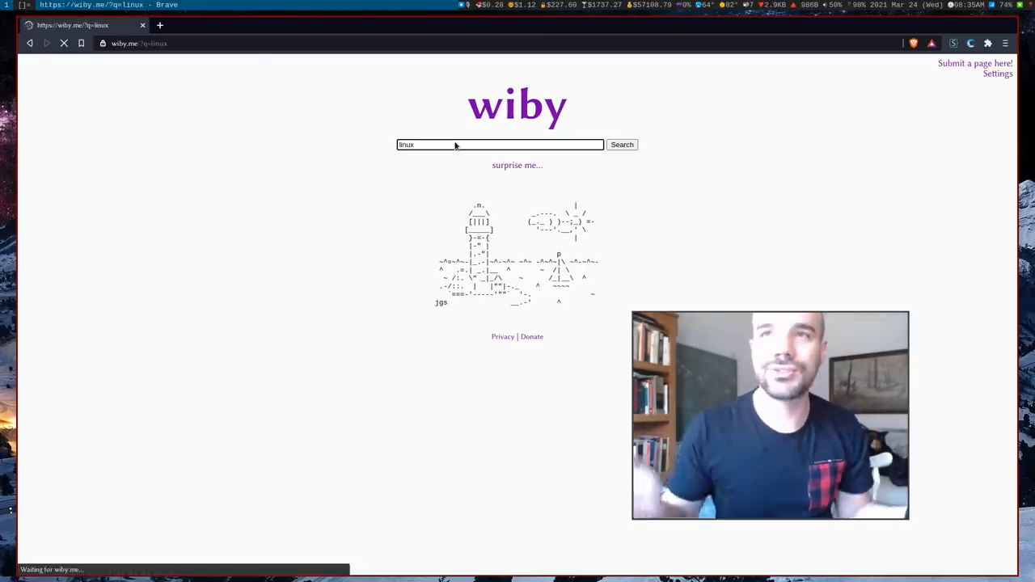
left_click(621, 144)
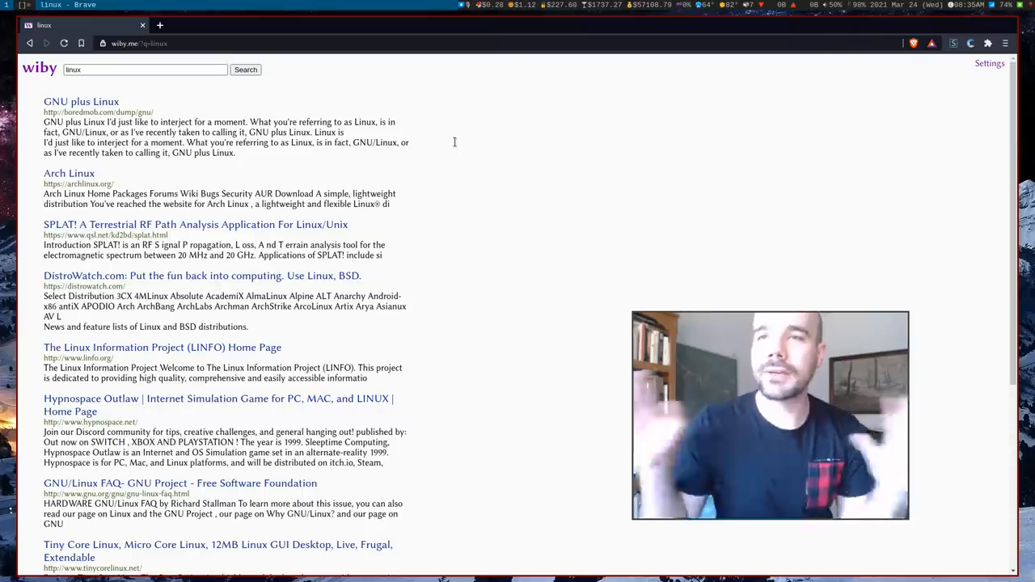
mouse_move(92, 92)
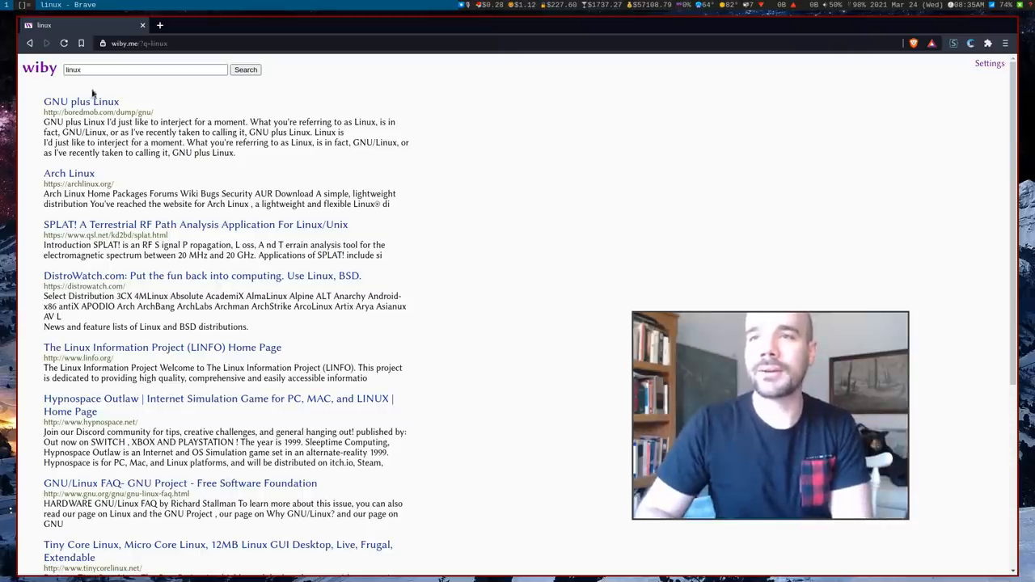
Open the GNU plus Linux result in a new tab and view its page
middle_click(81, 101)
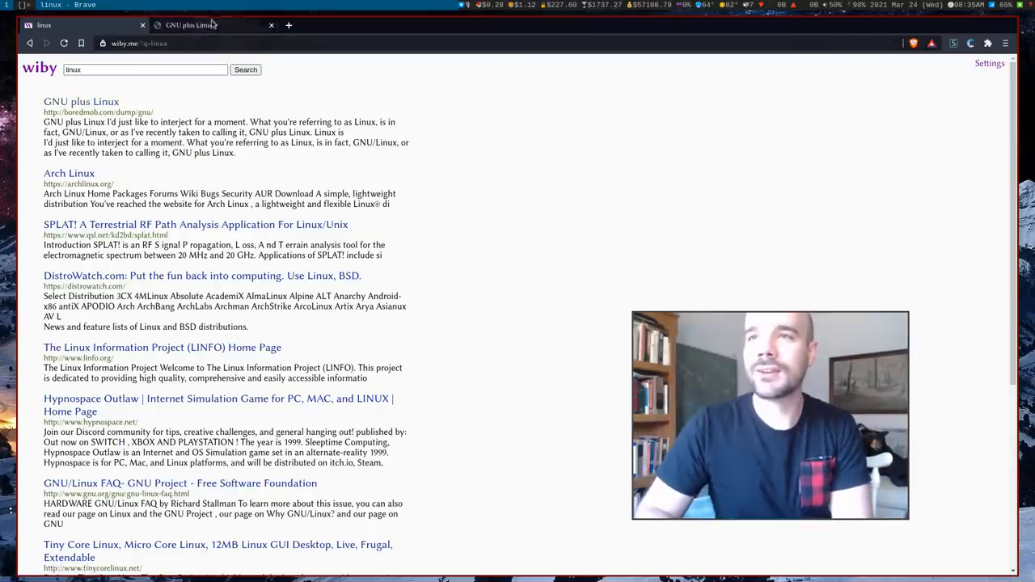
left_click(80, 100)
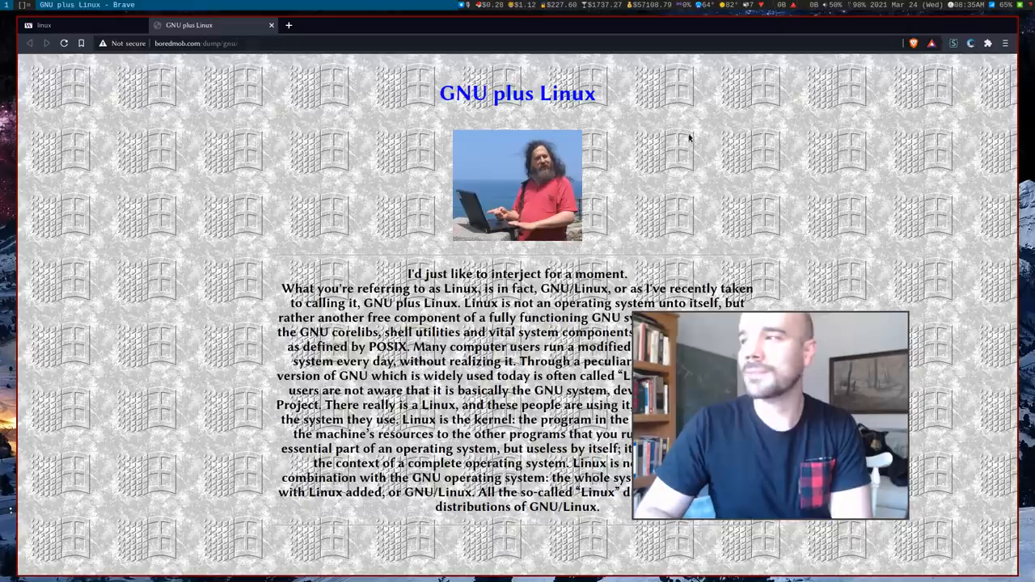
mouse_move(659, 187)
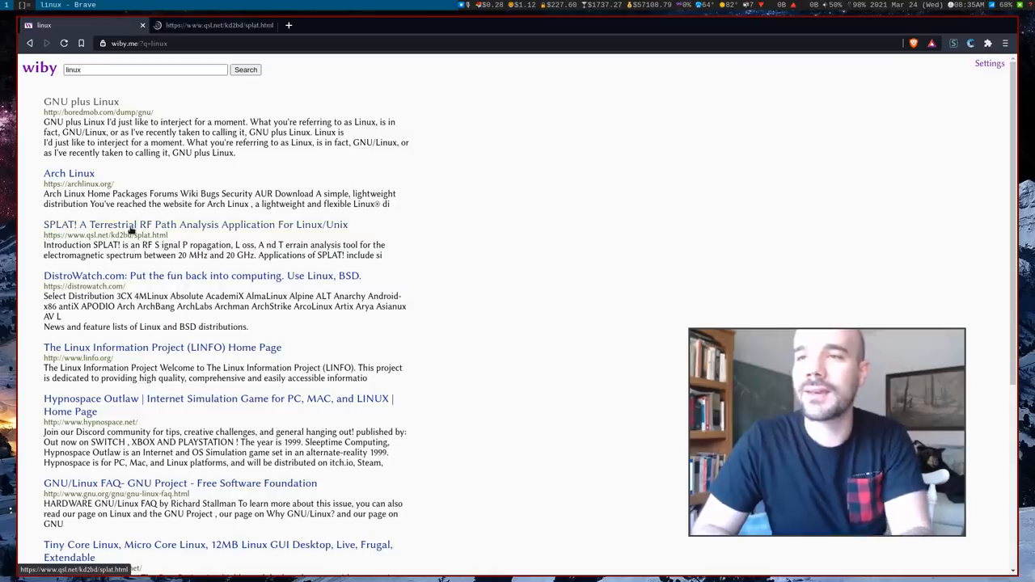
Read through the SPLAT! RF path analysis page opened from the results
left_click(195, 223)
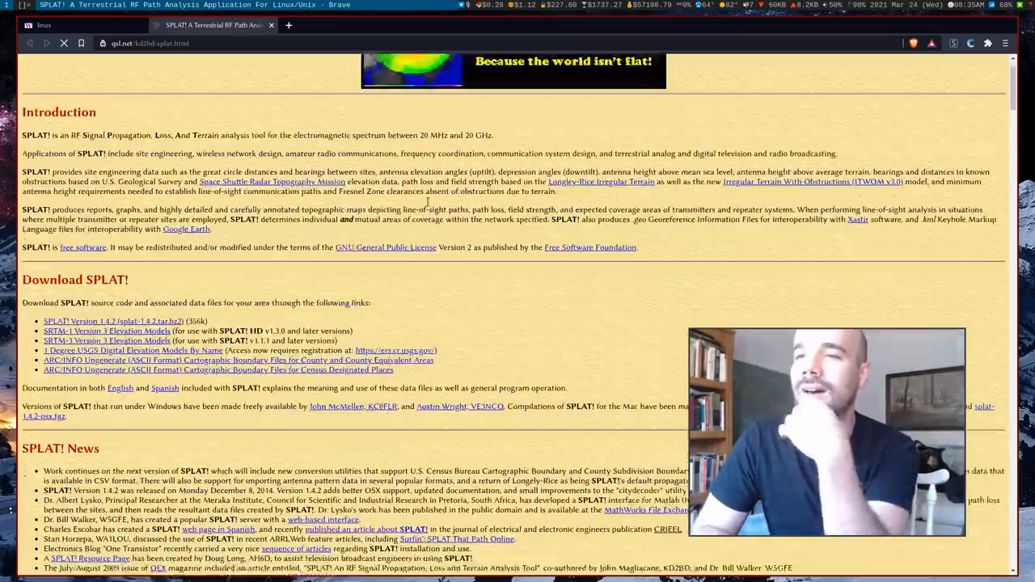
scroll("down", 3)
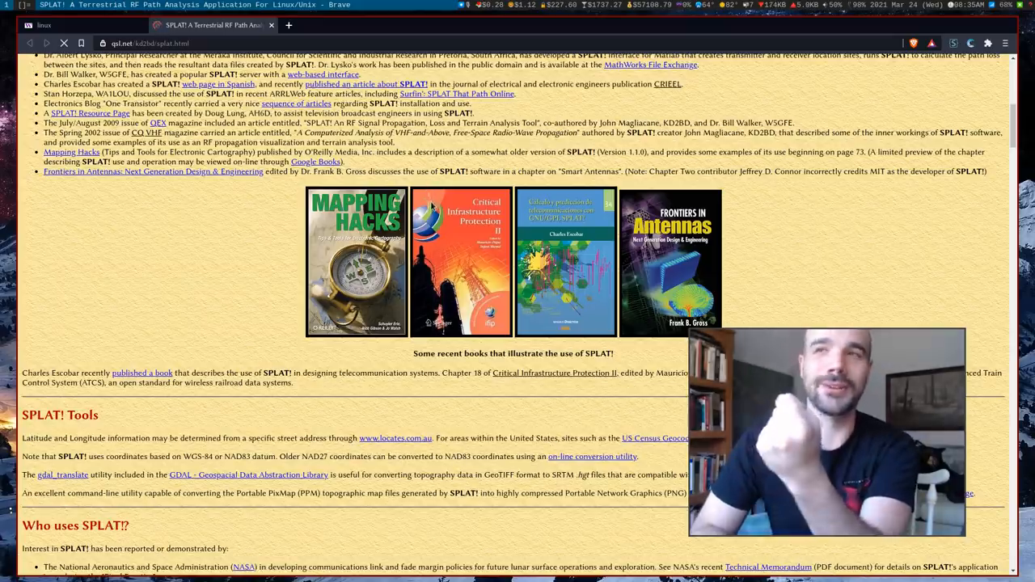
scroll("down", 3)
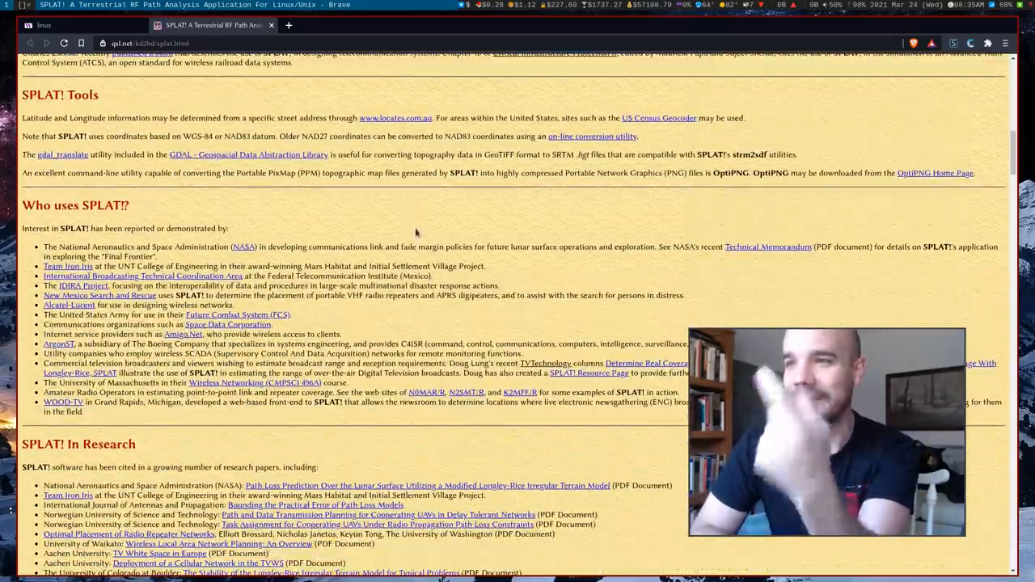
scroll("up", 3)
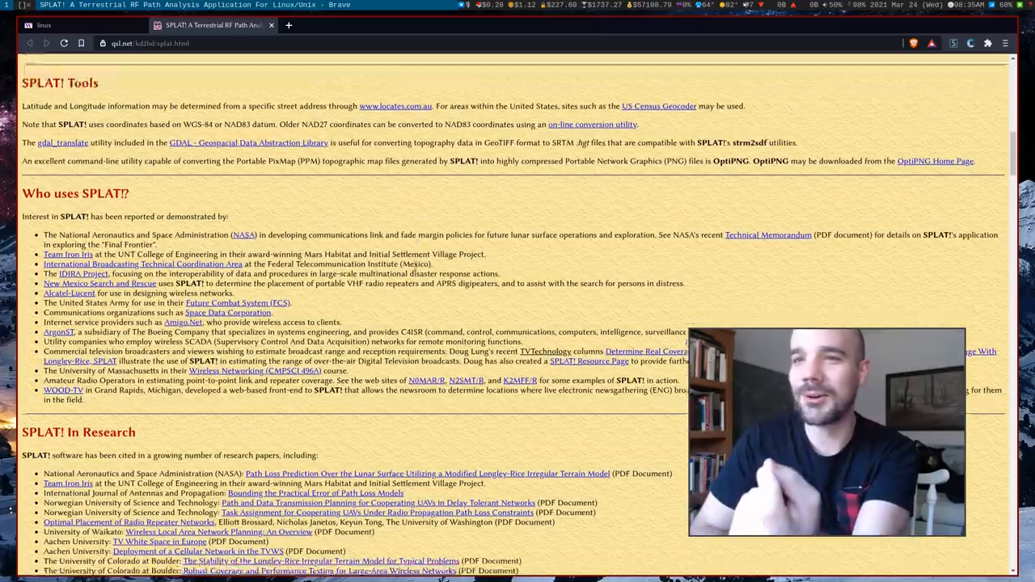
scroll("down", 3)
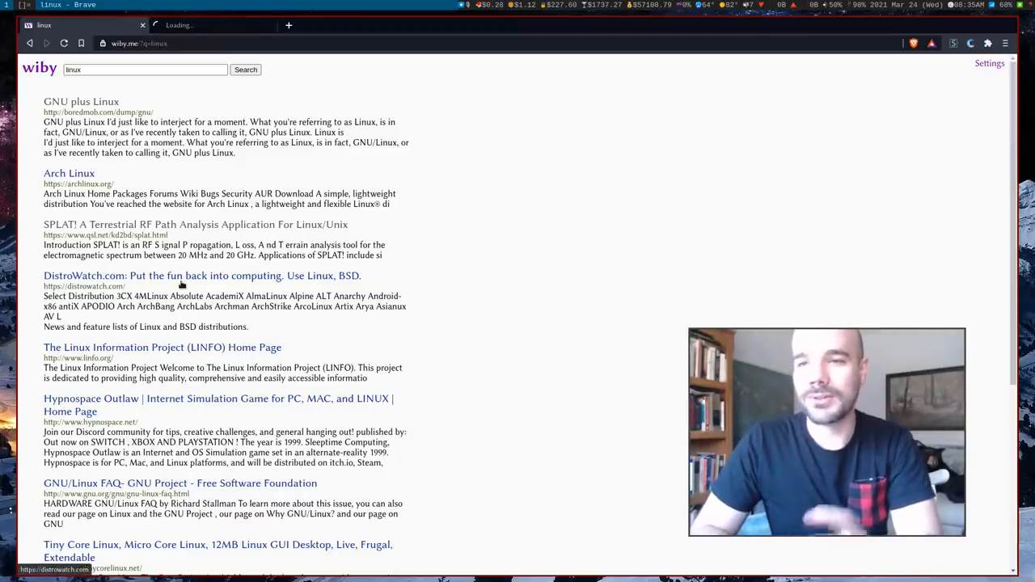
Open DistroWatch and the GNU/Linux FAQ in tabs, view both, and return to results
scroll("down", 3)
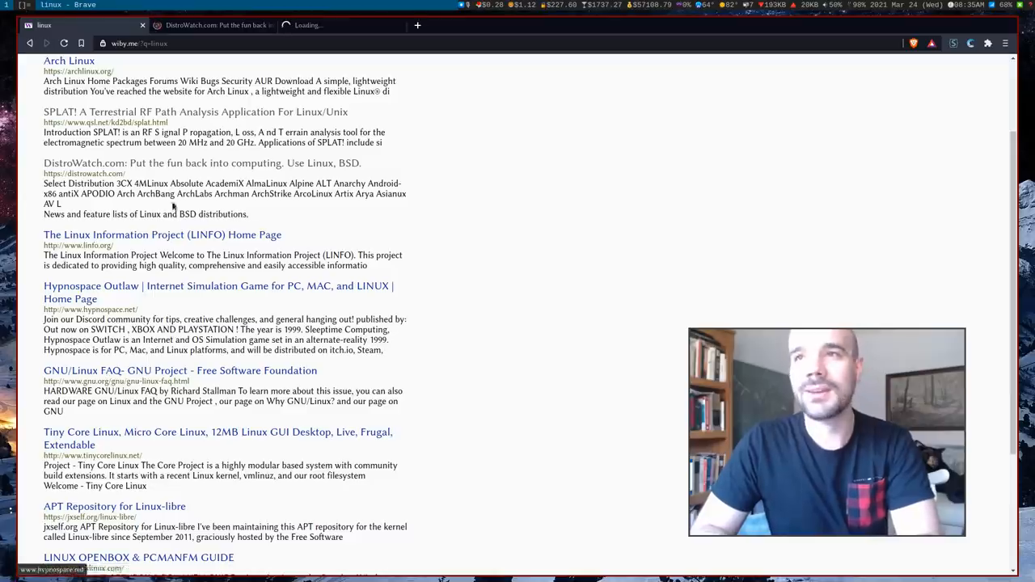
left_click(179, 370)
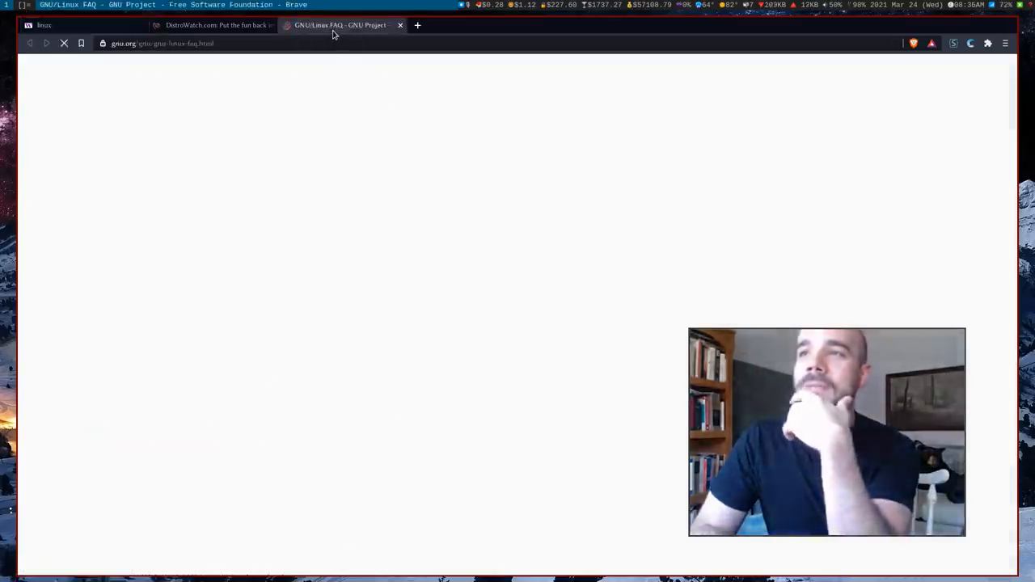
left_click(214, 26)
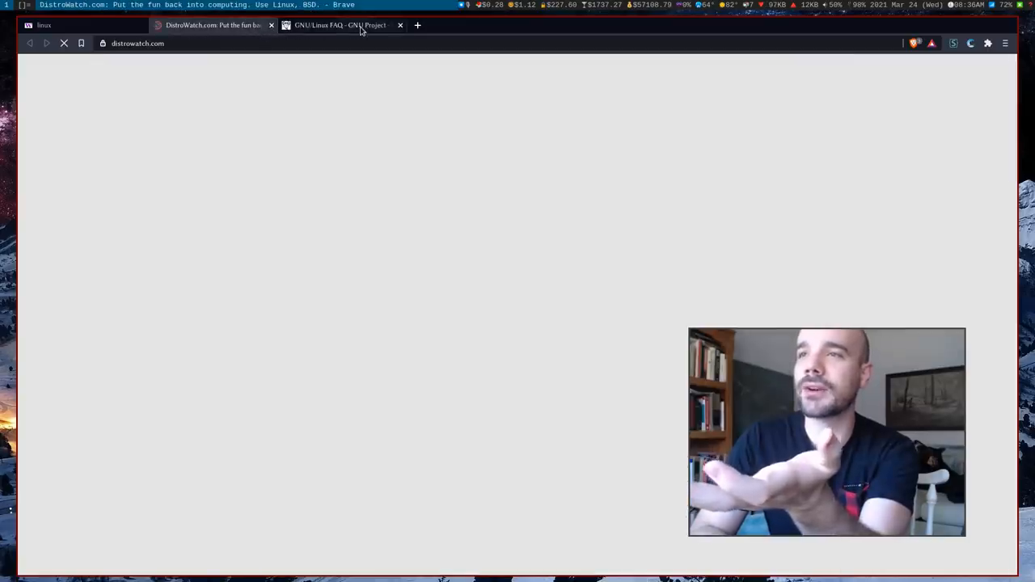
left_click(340, 26)
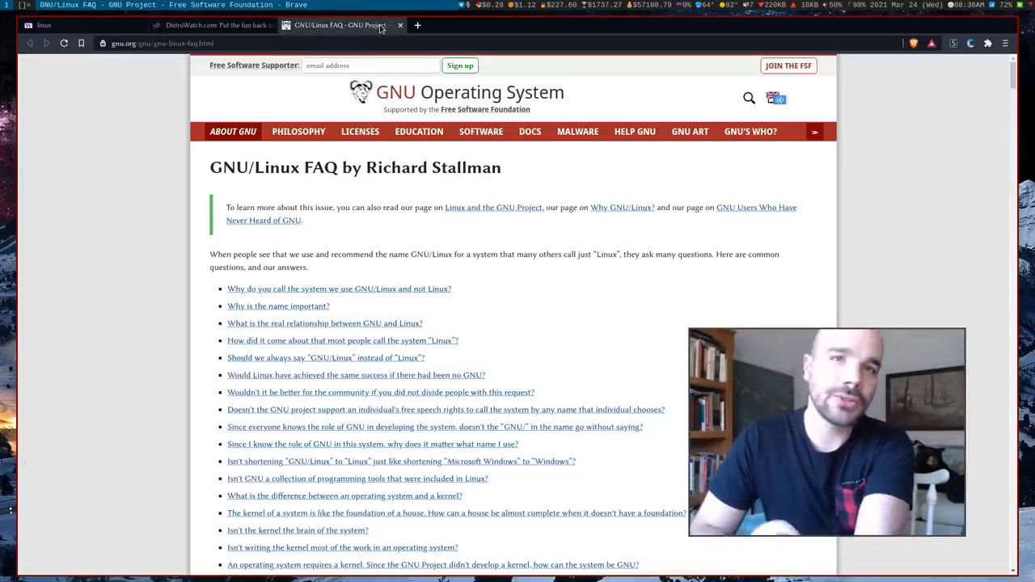
left_click(212, 26)
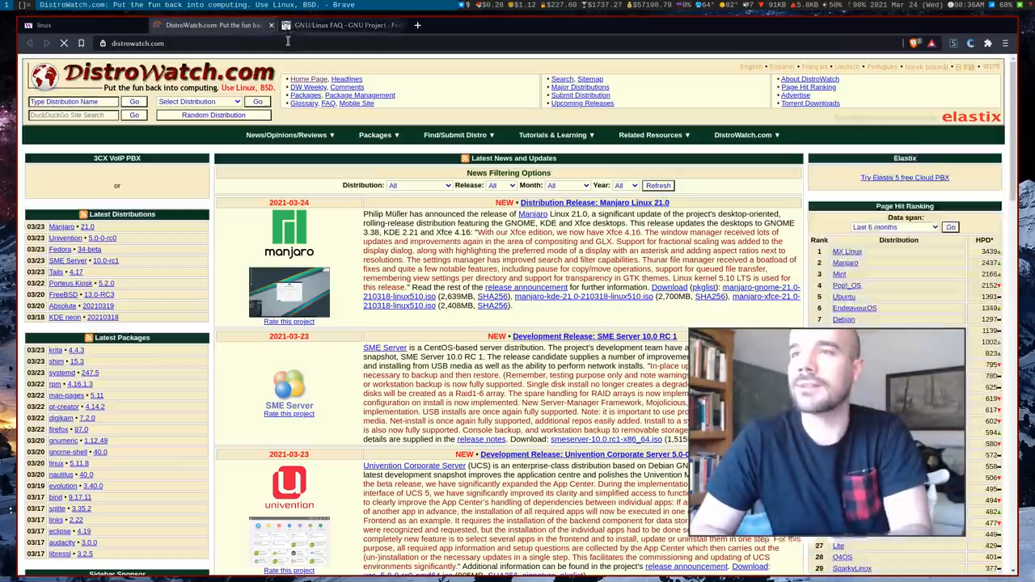
left_click(405, 26)
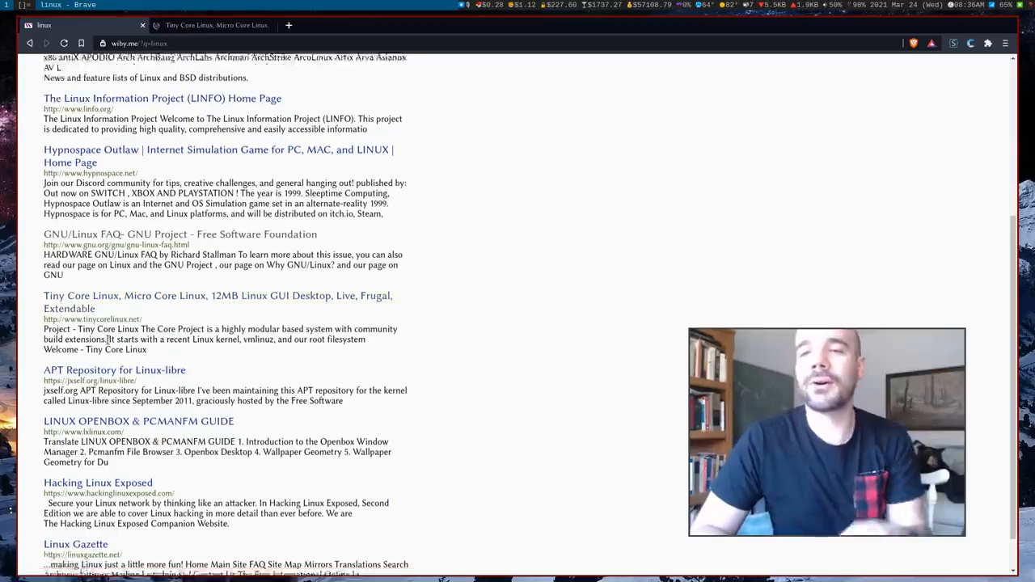
Open the Hacking Linux Exposed result in a new tab and return to the results
scroll("down", 3)
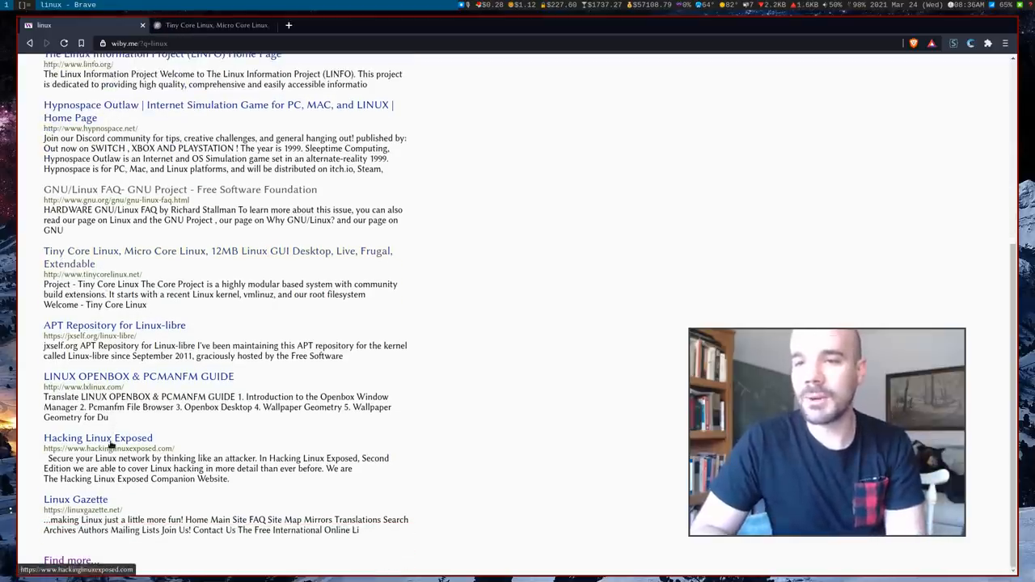
left_click(217, 256)
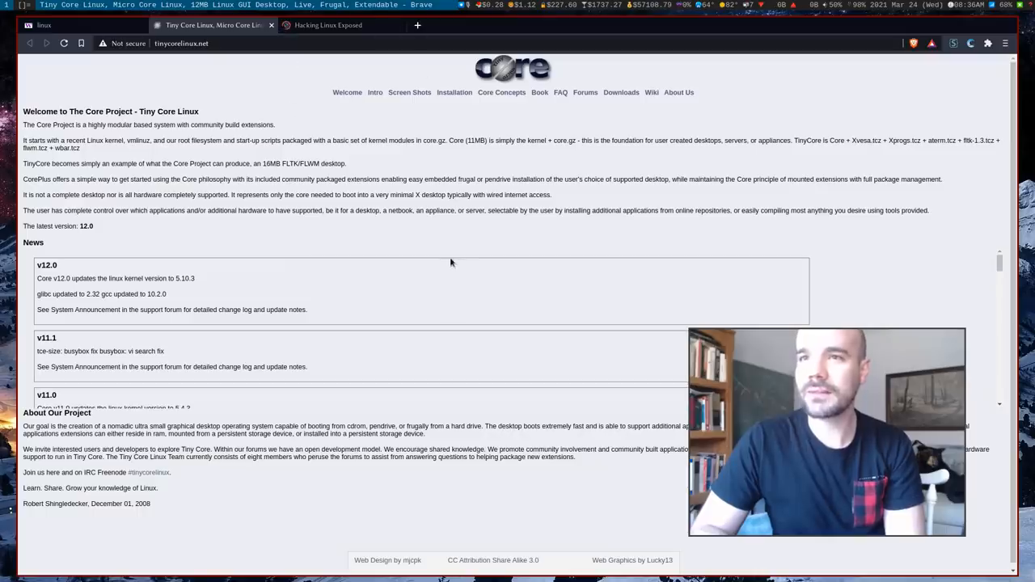
mouse_move(445, 262)
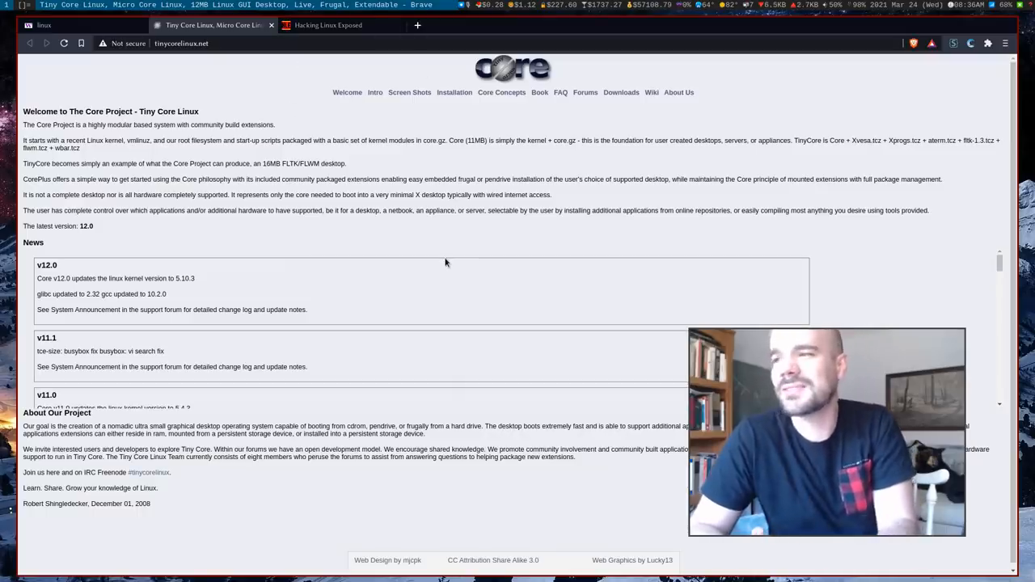
left_click(43, 26)
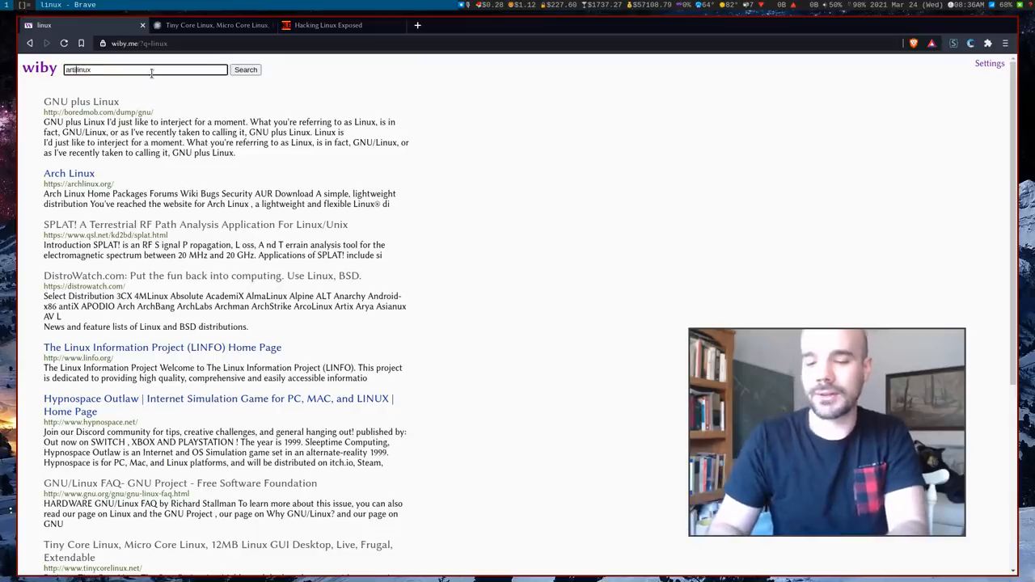
Search 'artix linux', open the LARBS result in a tab and view it
left_click(246, 70)
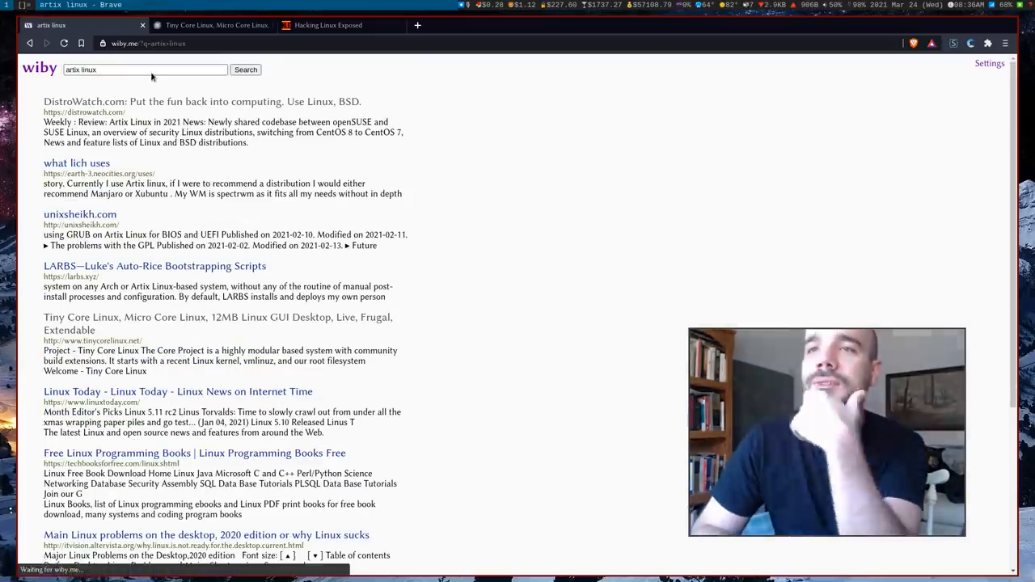
scroll("down", 3)
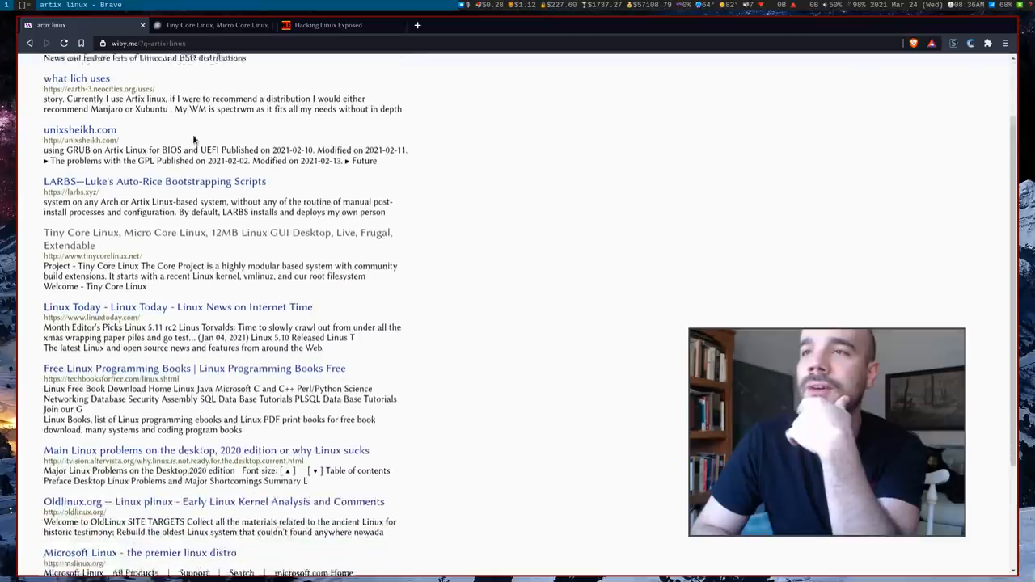
scroll("up", 3)
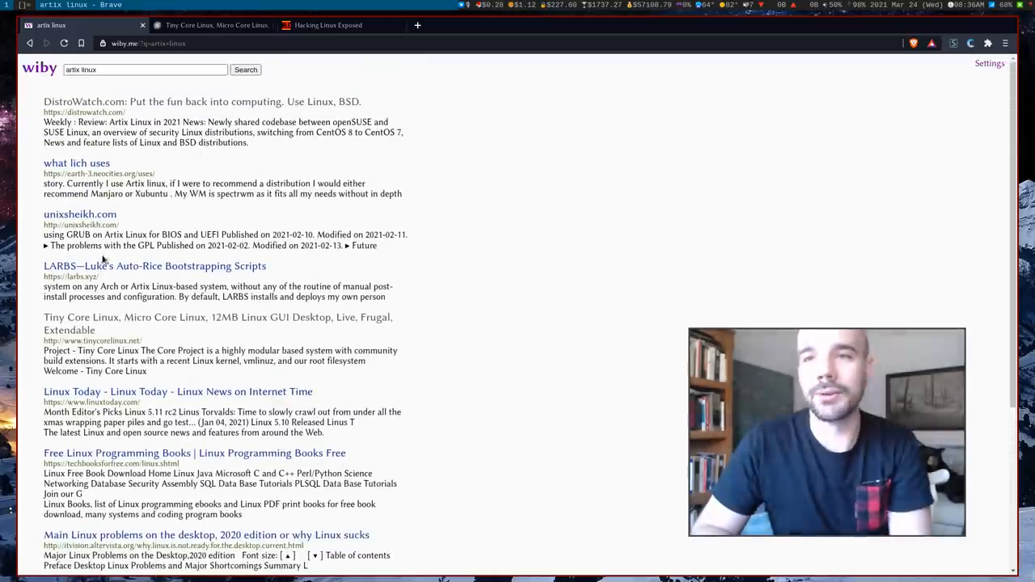
left_click(155, 265)
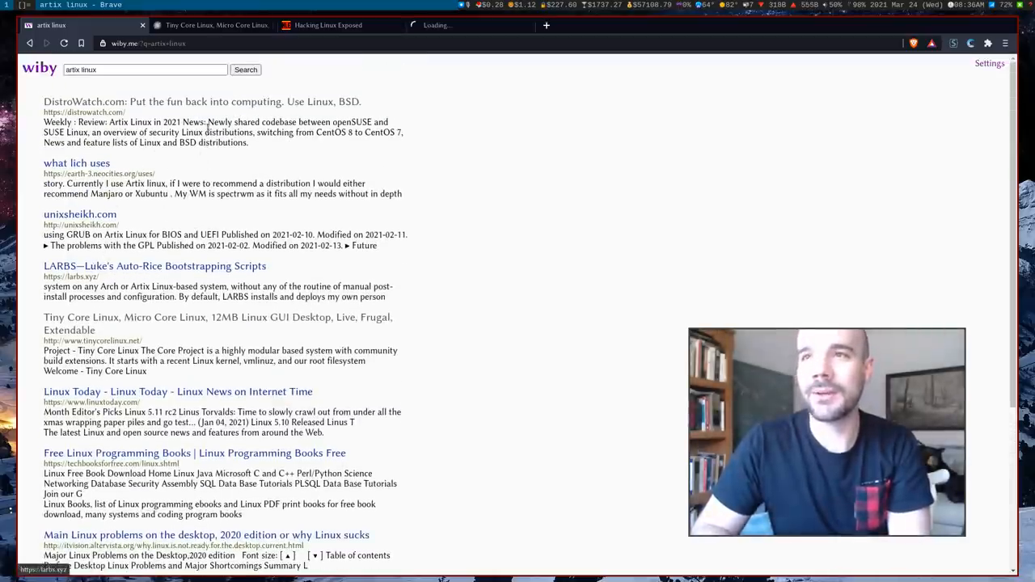
left_click(156, 266)
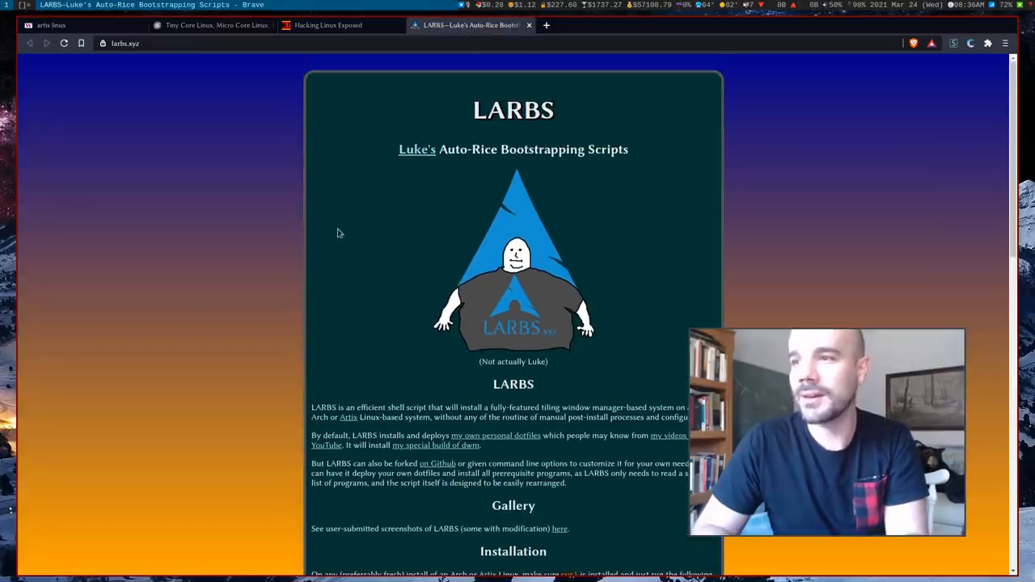
mouse_move(326, 256)
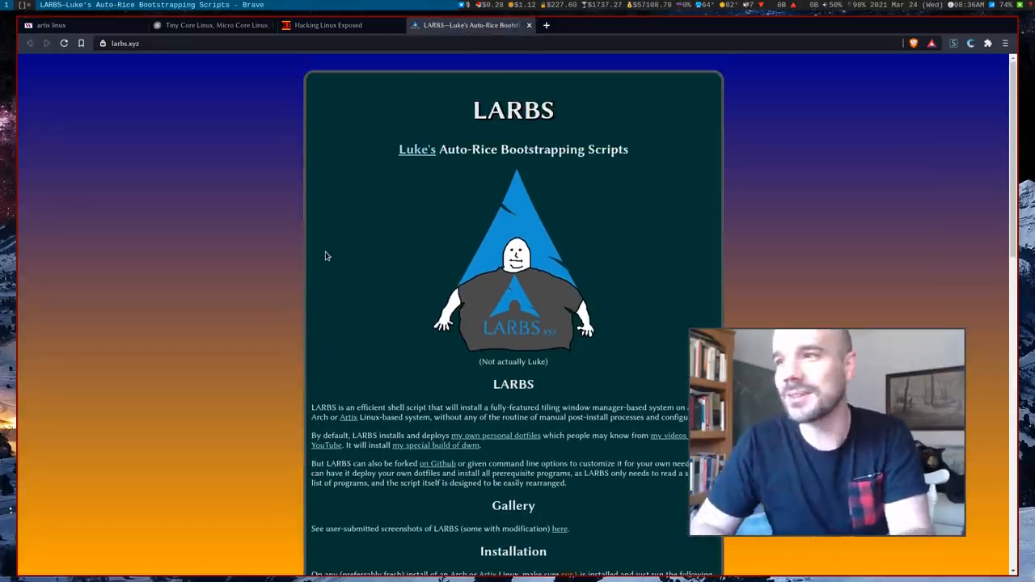
left_click(48, 26)
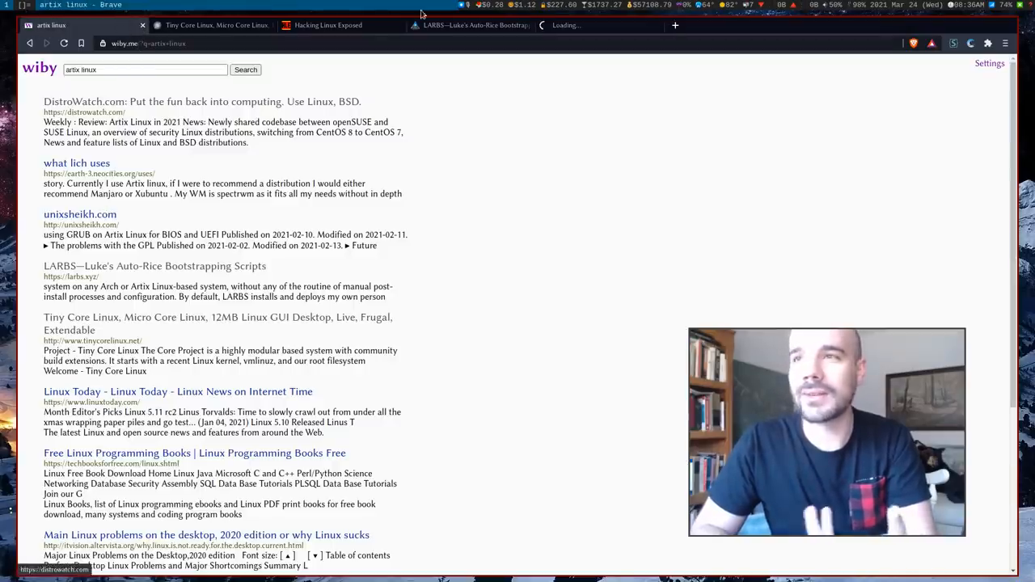
Browse the unixsheikh.com page, revisit LARBS, then close the opened result tabs
left_click(576, 26)
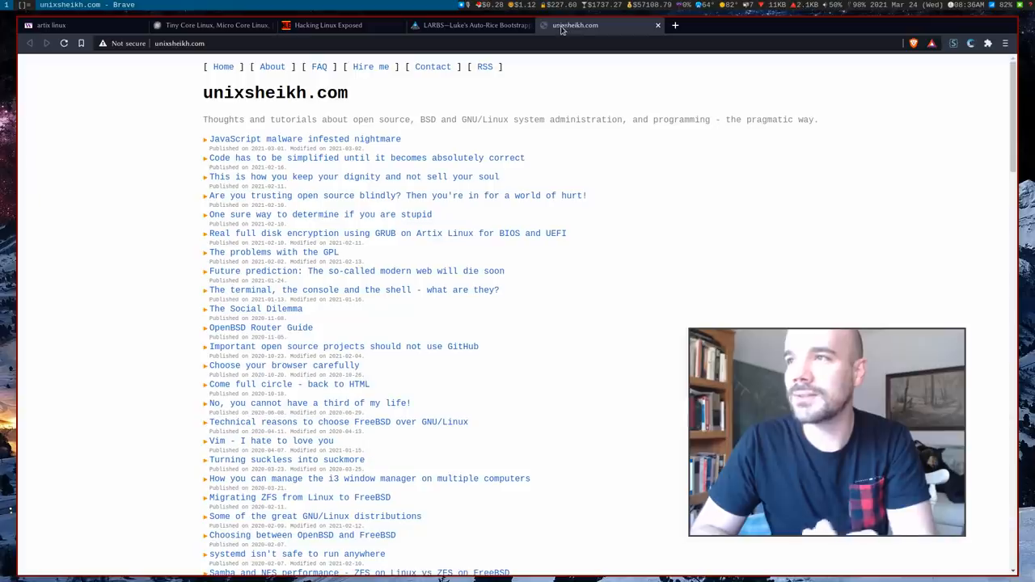
scroll("down", 3)
type("artix")
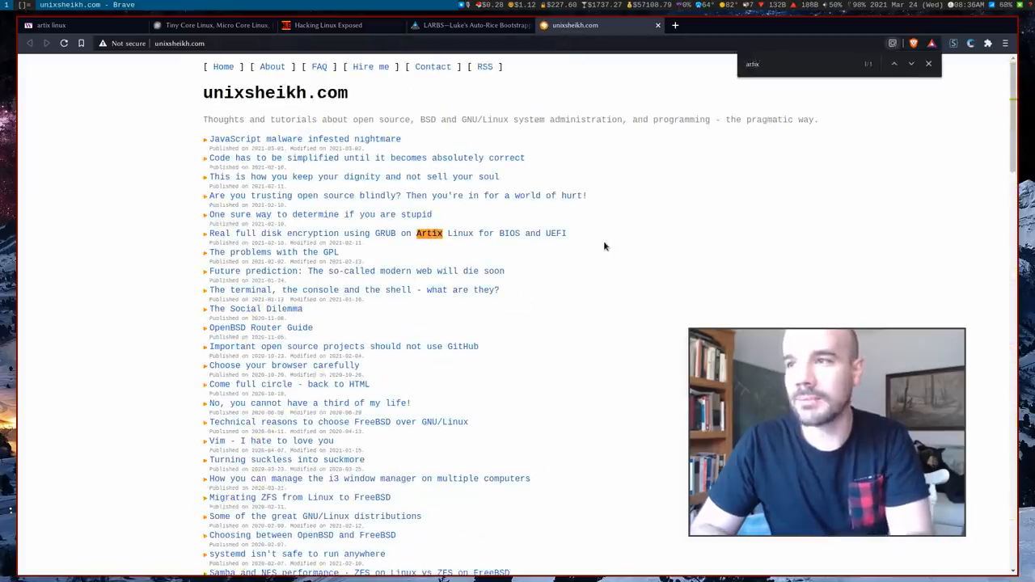
left_click(469, 26)
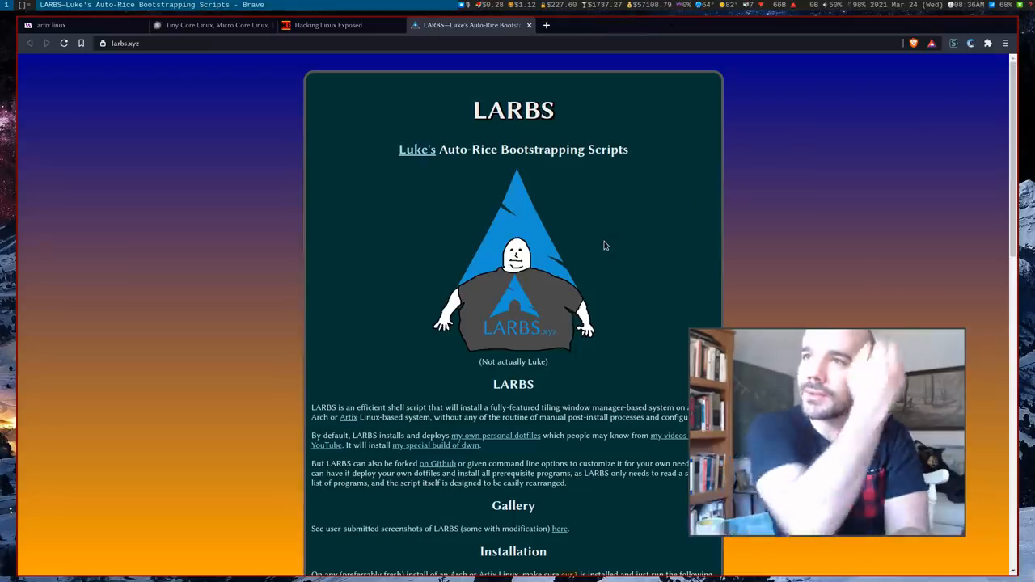
left_click(213, 26)
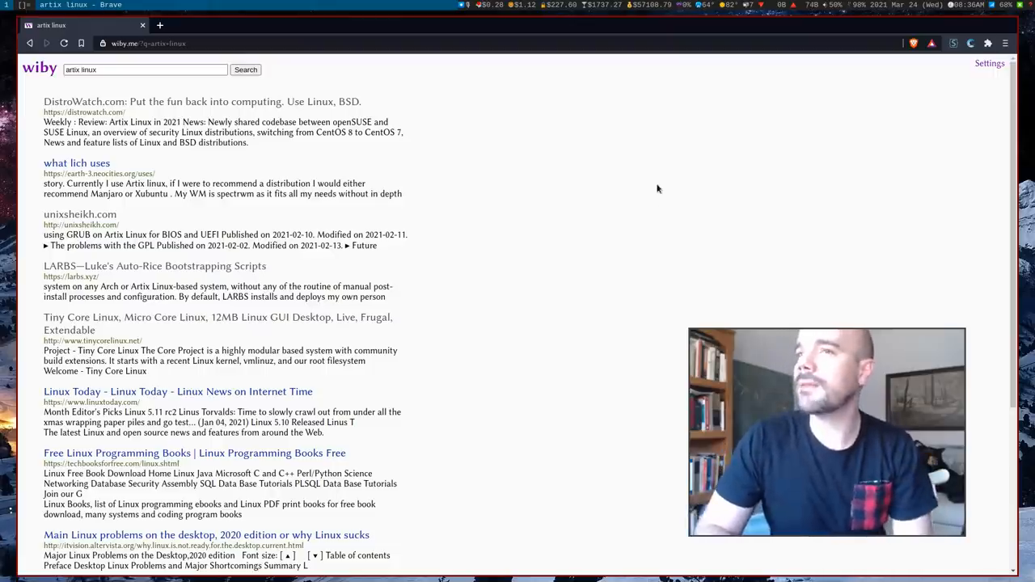
mouse_move(653, 188)
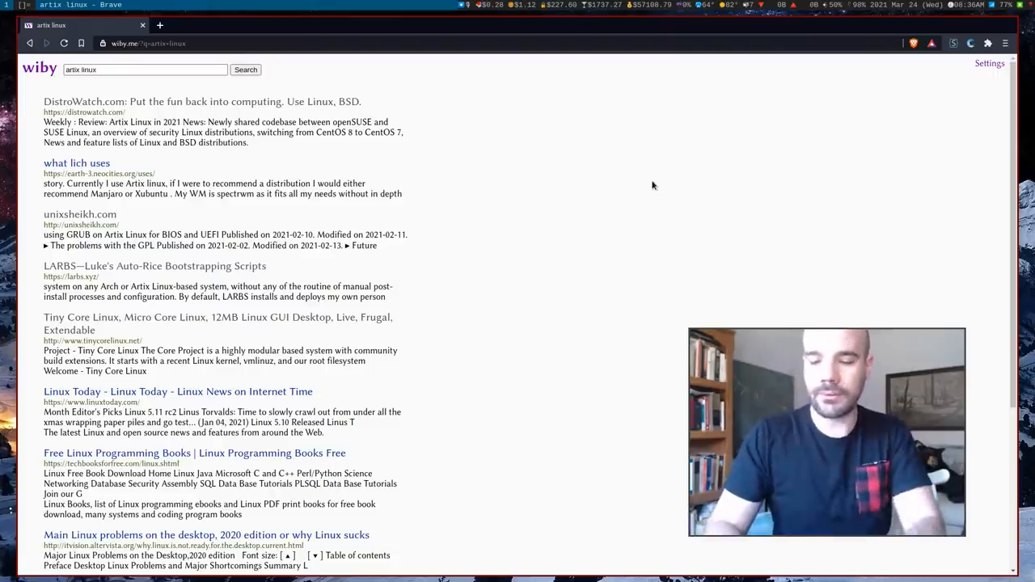
View Wiby's 'Submit a page here!' guidelines in a new tab, then close it
left_click(288, 26)
type("wiby.me")
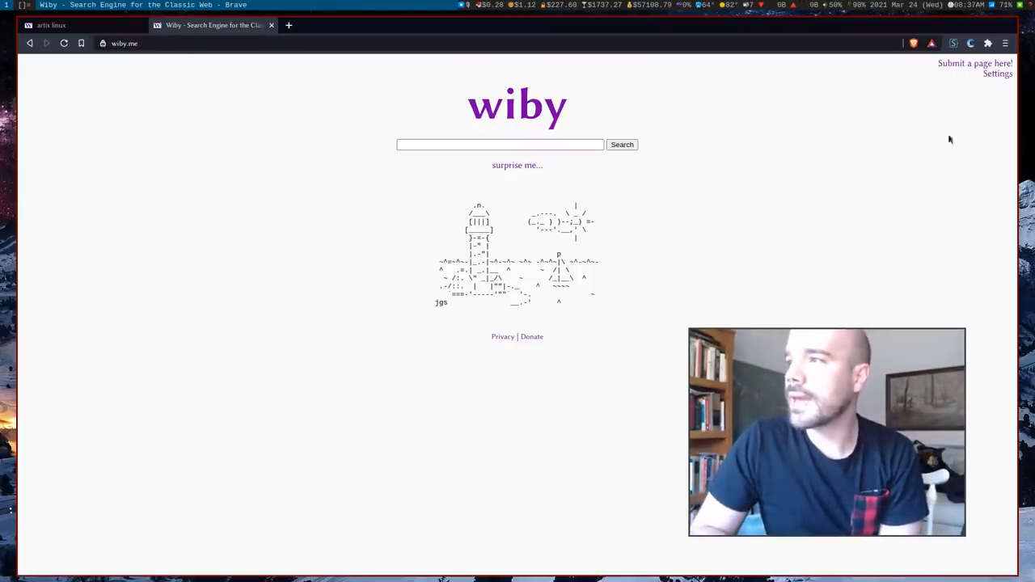
left_click(974, 63)
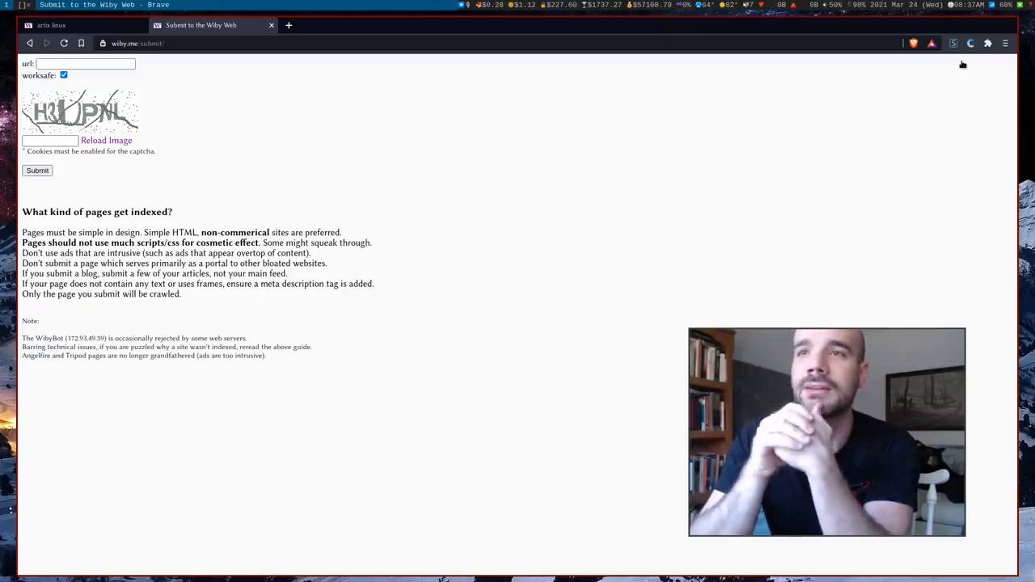
left_click(73, 26)
type("luke smith")
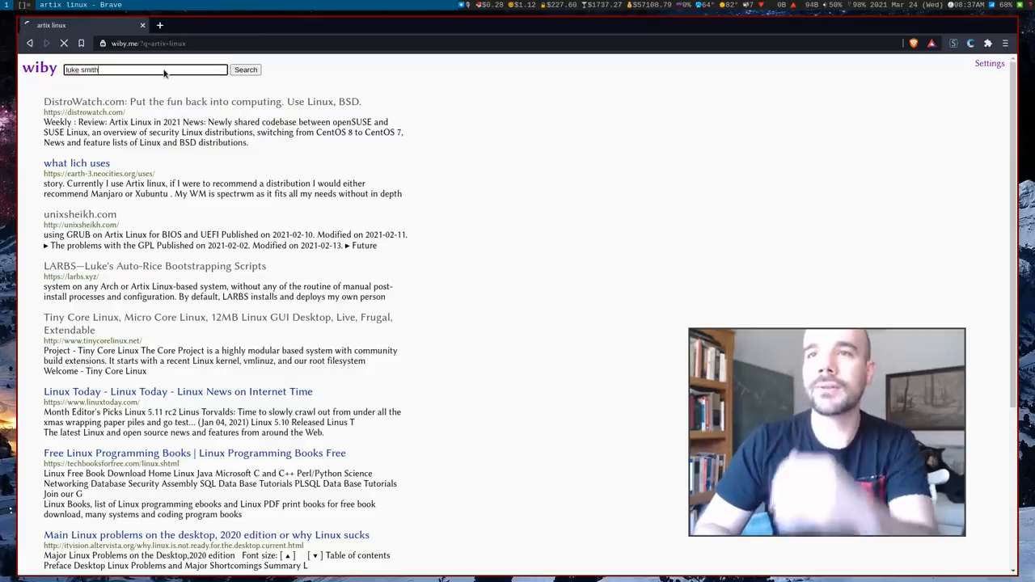
Search 'luke smith', view the Luke Maurits and Not Related! results, then close them
left_click(246, 68)
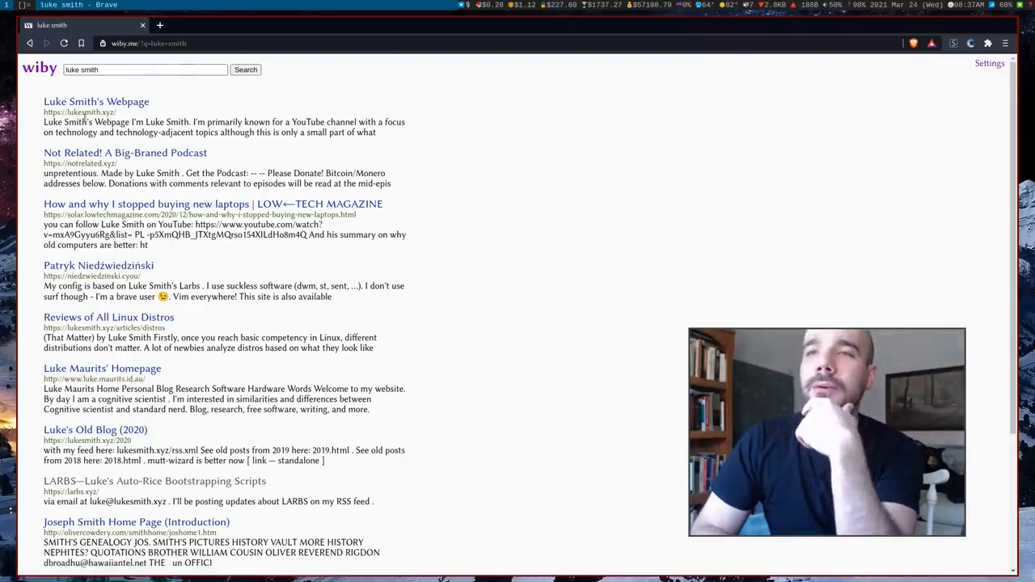
middle_click(124, 152)
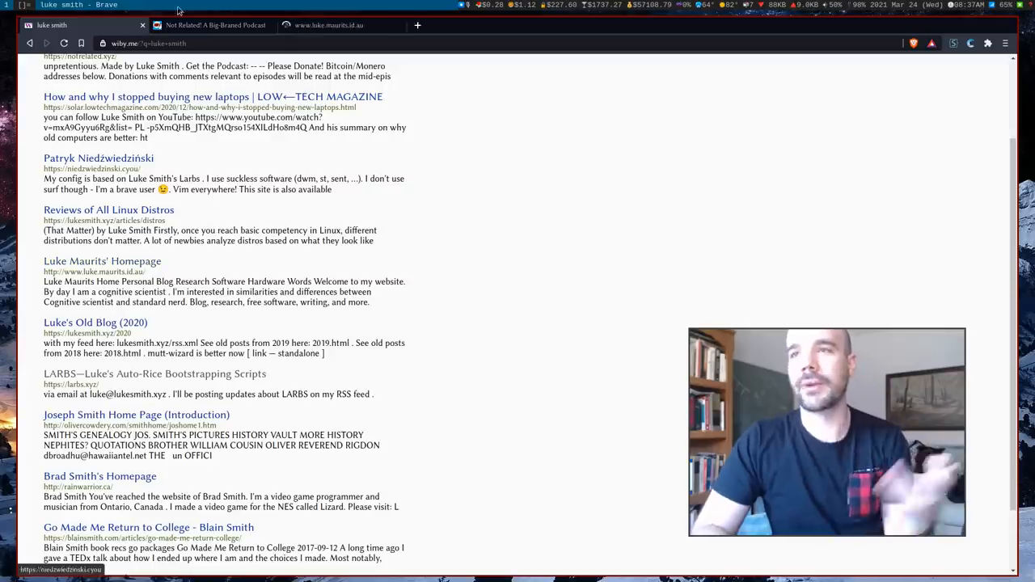
left_click(102, 260)
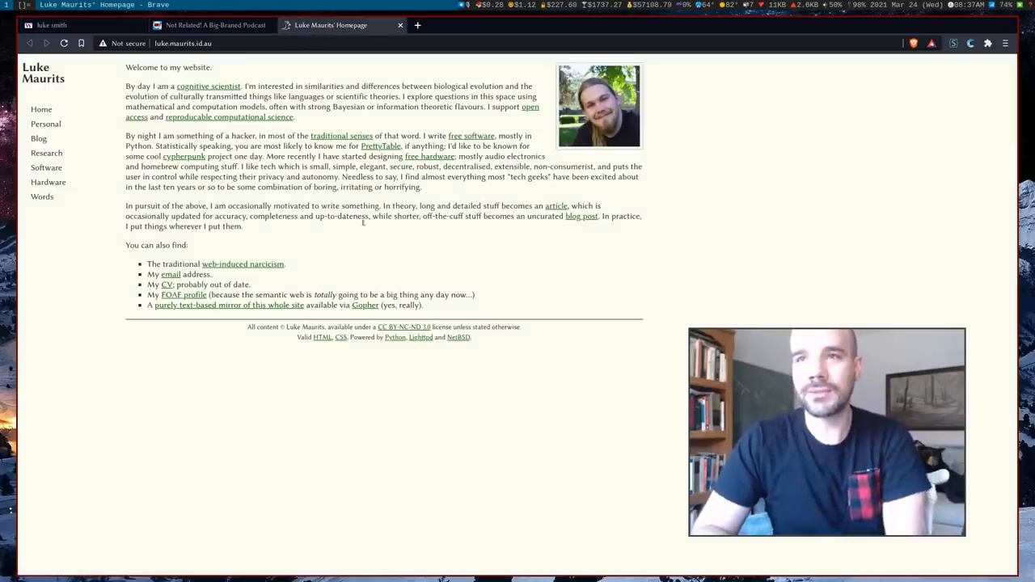
mouse_move(450, 444)
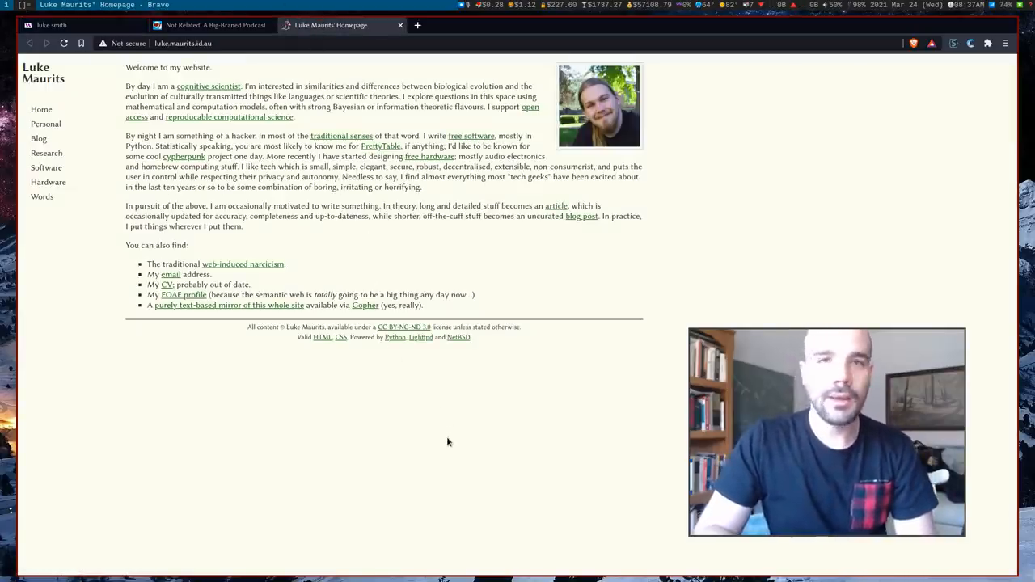
left_click(210, 26)
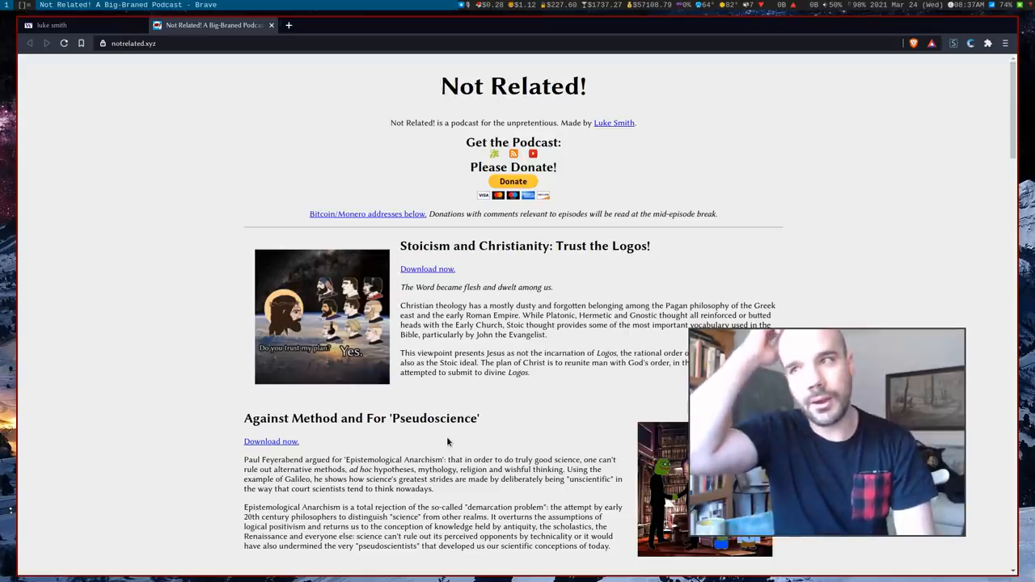
left_click(52, 25)
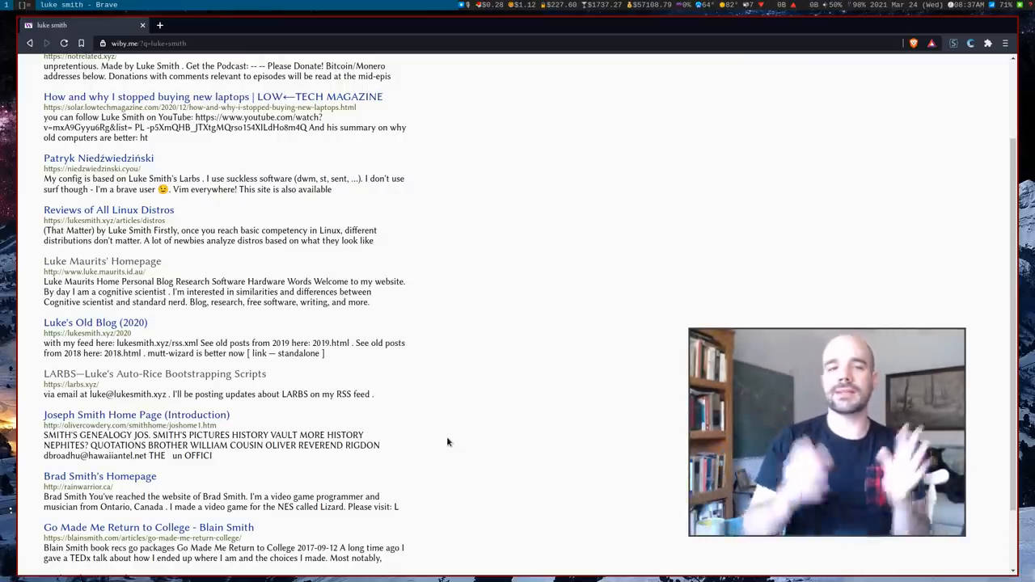
scroll("down", 3)
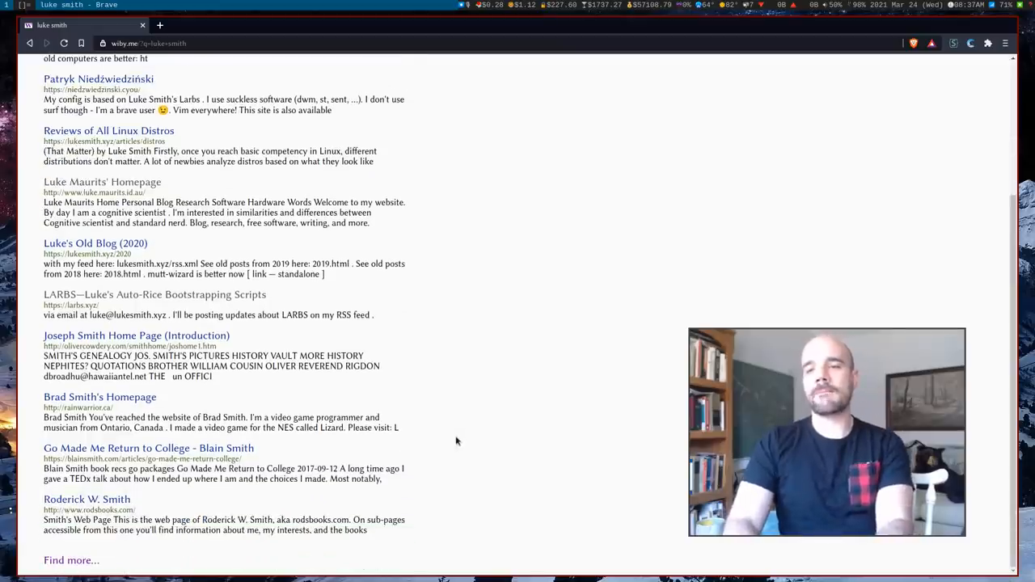
middle_click(135, 335)
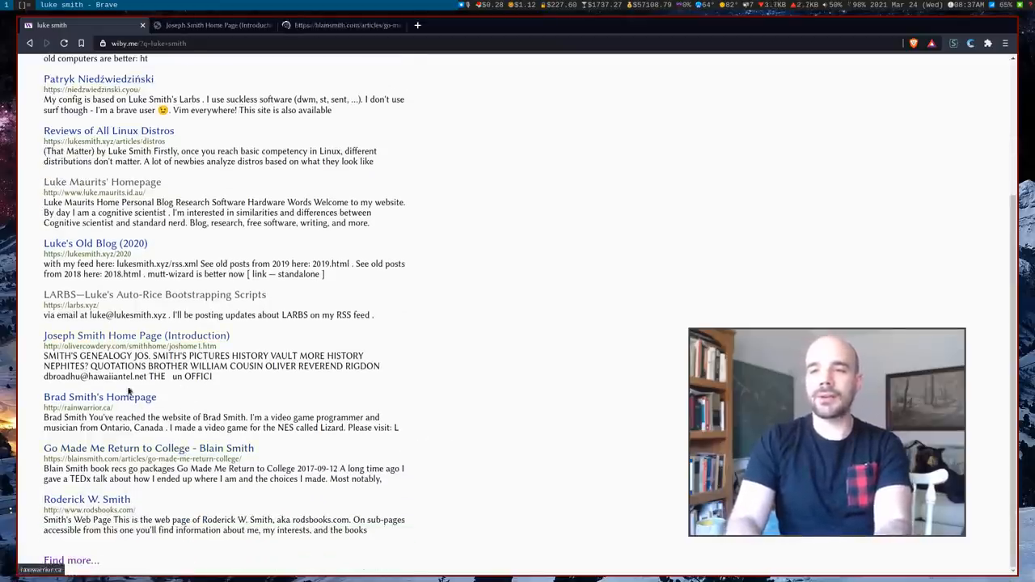
left_click(149, 449)
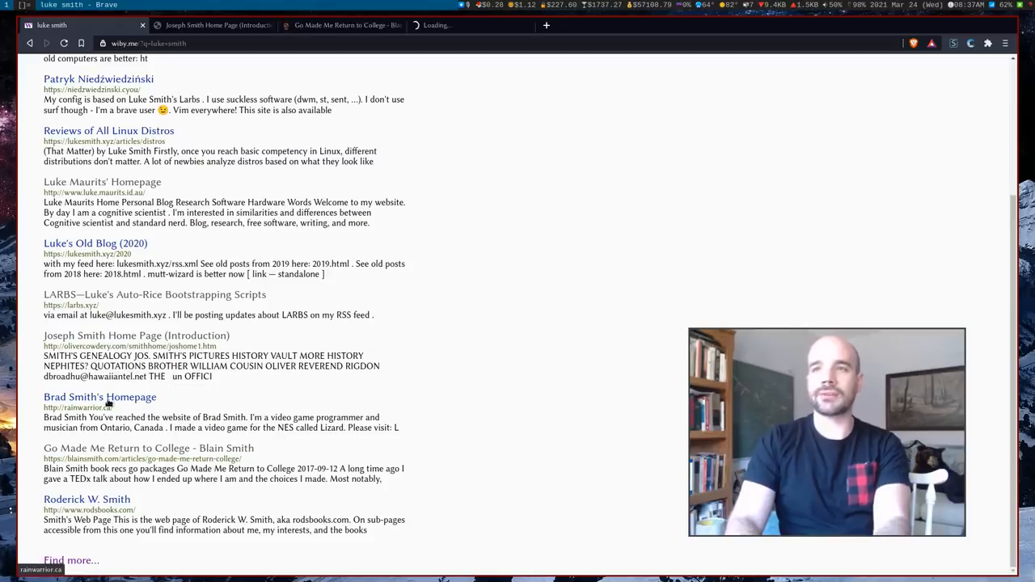
left_click(135, 334)
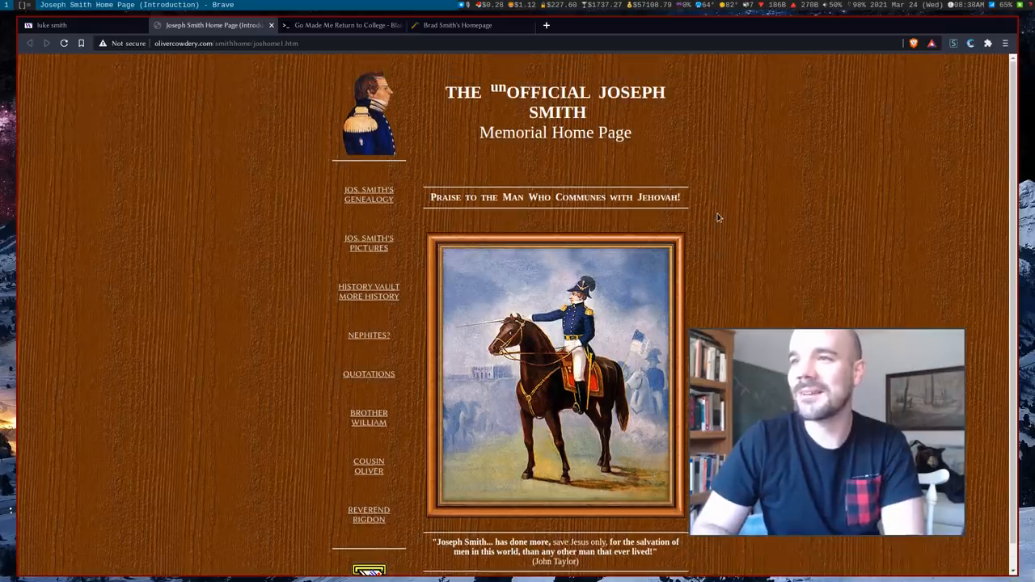
left_click(211, 26)
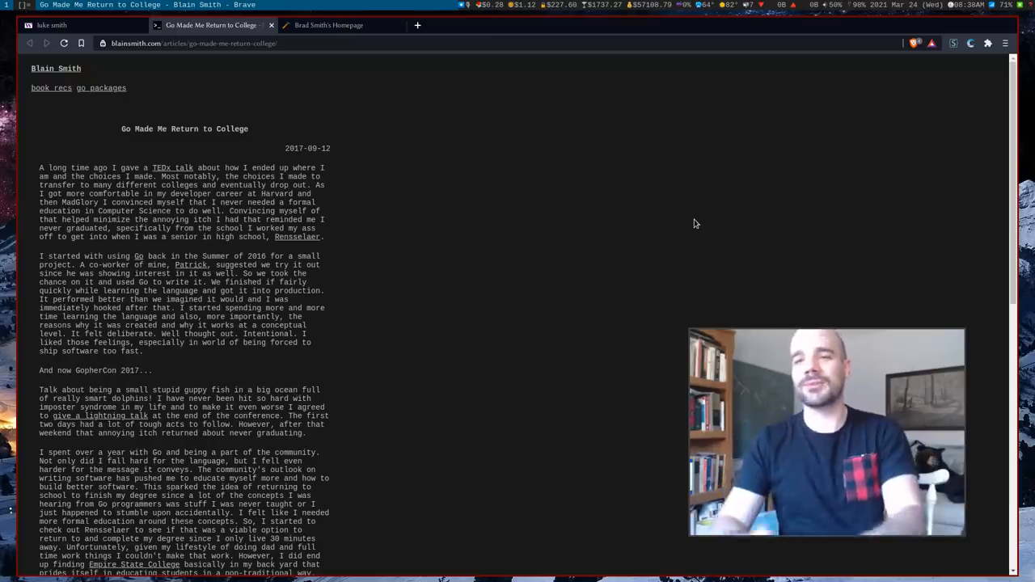
left_click(339, 26)
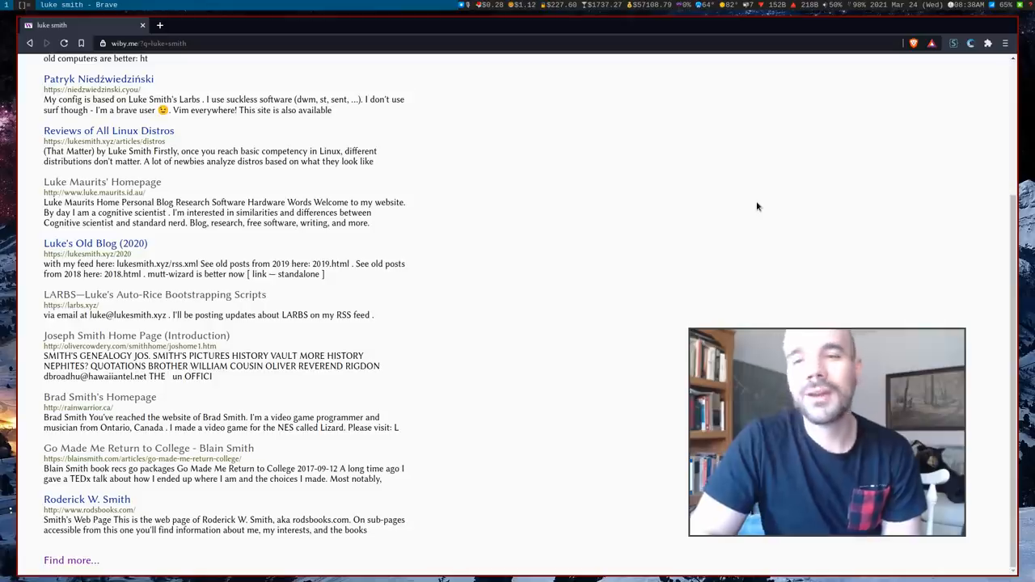
mouse_move(522, 310)
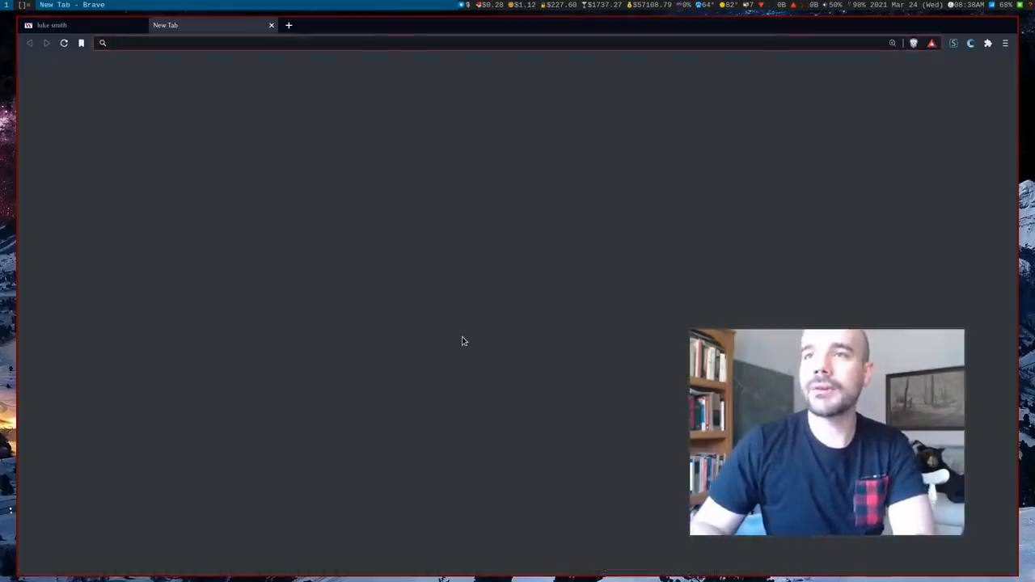
Go to searx.lukesmith.xyz and bring up its Preferences page
type("searx.lukesmith.x")
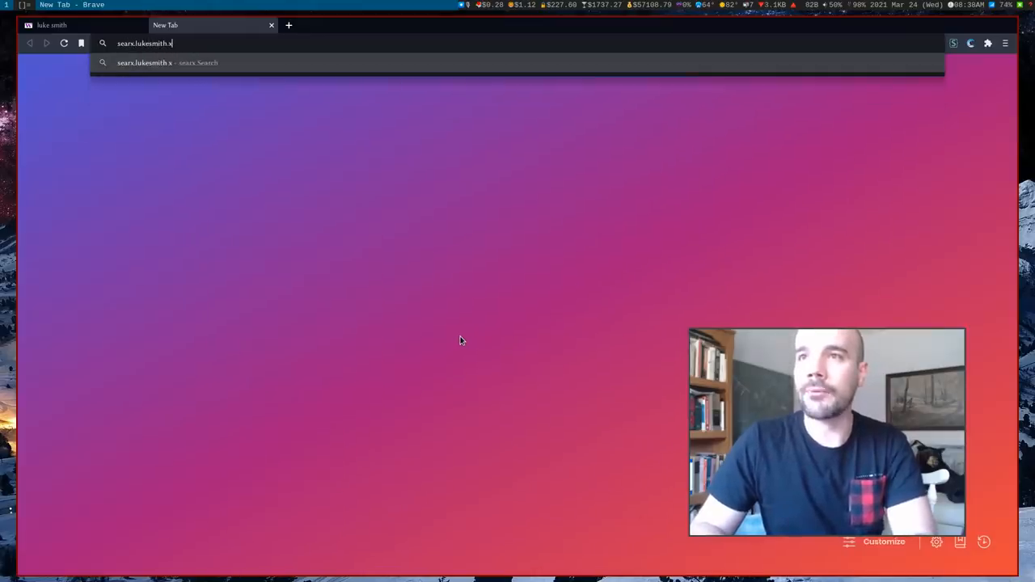
key("Return")
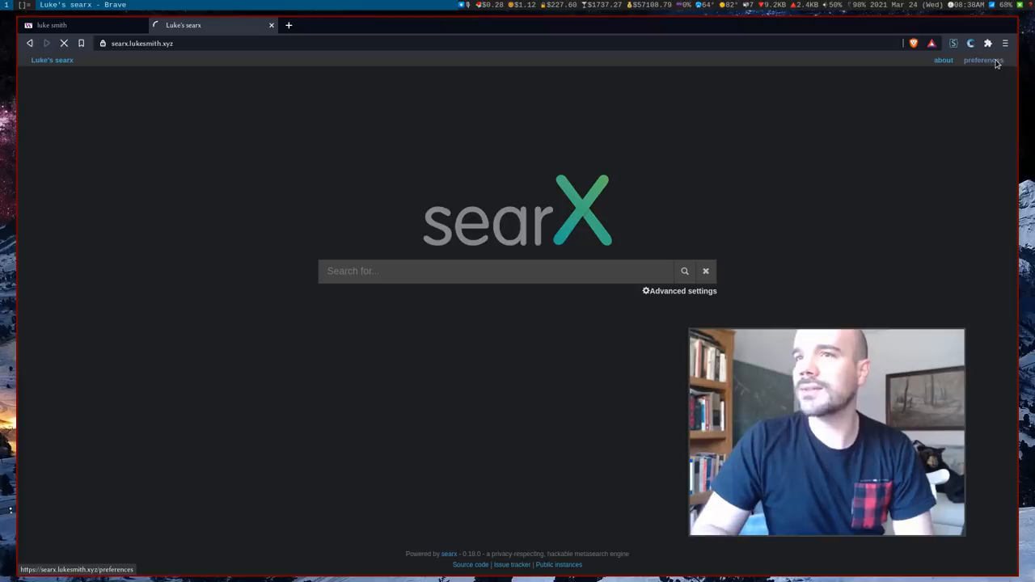
left_click(983, 60)
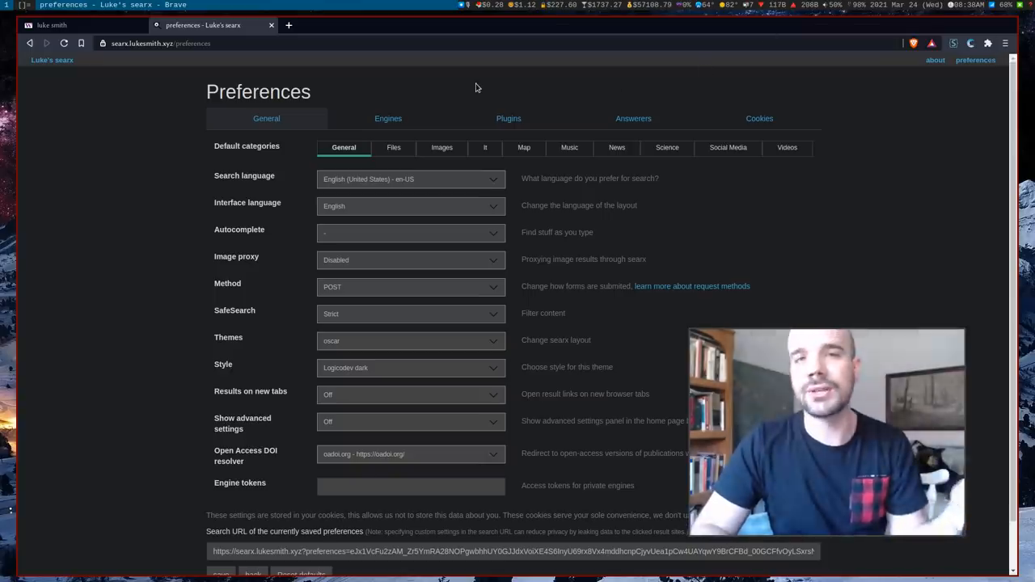
Enable the wiby toggle at the bottom of the Engines list, then move to a new tab
left_click(388, 118)
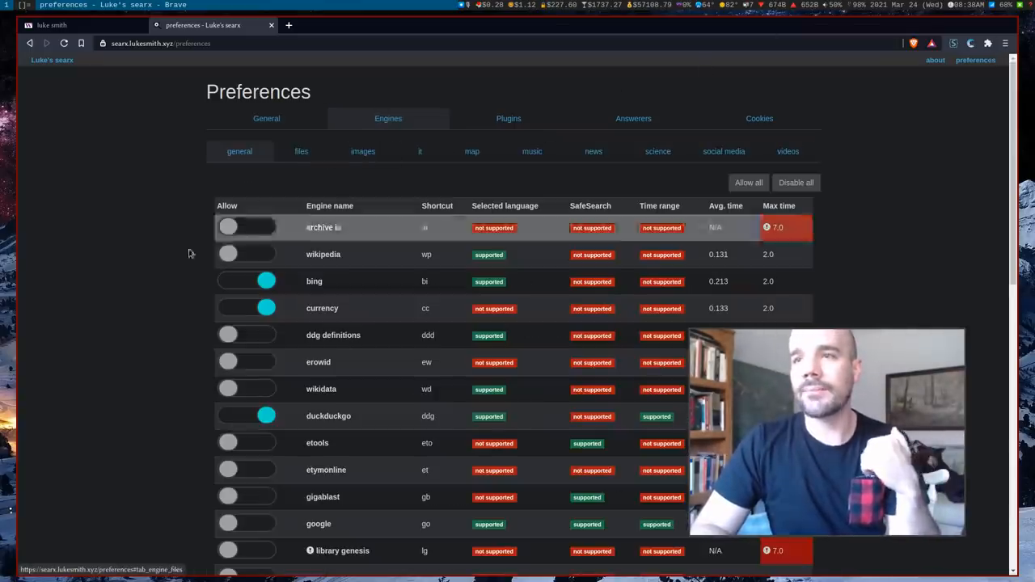
mouse_move(138, 291)
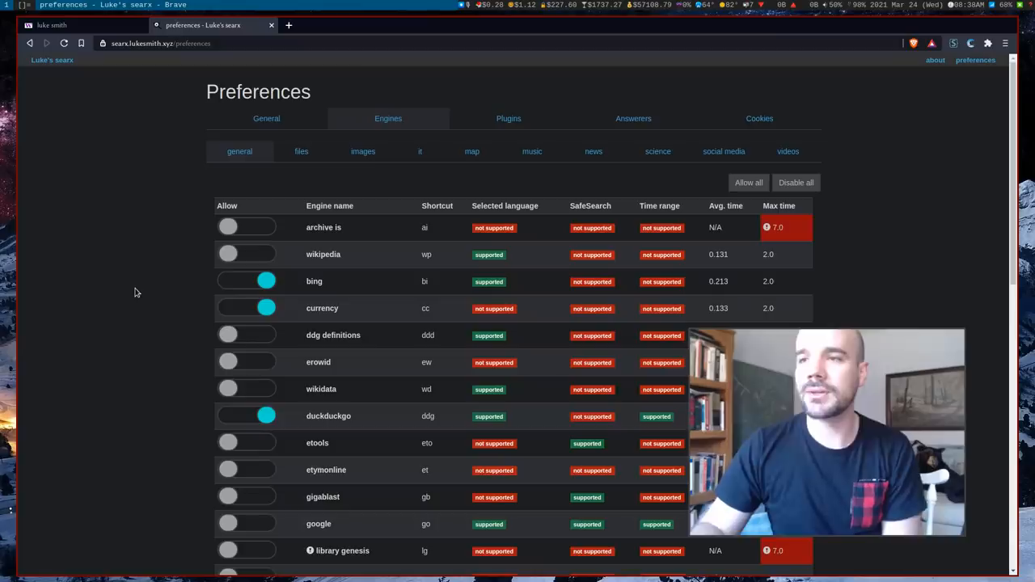
scroll("down", 3)
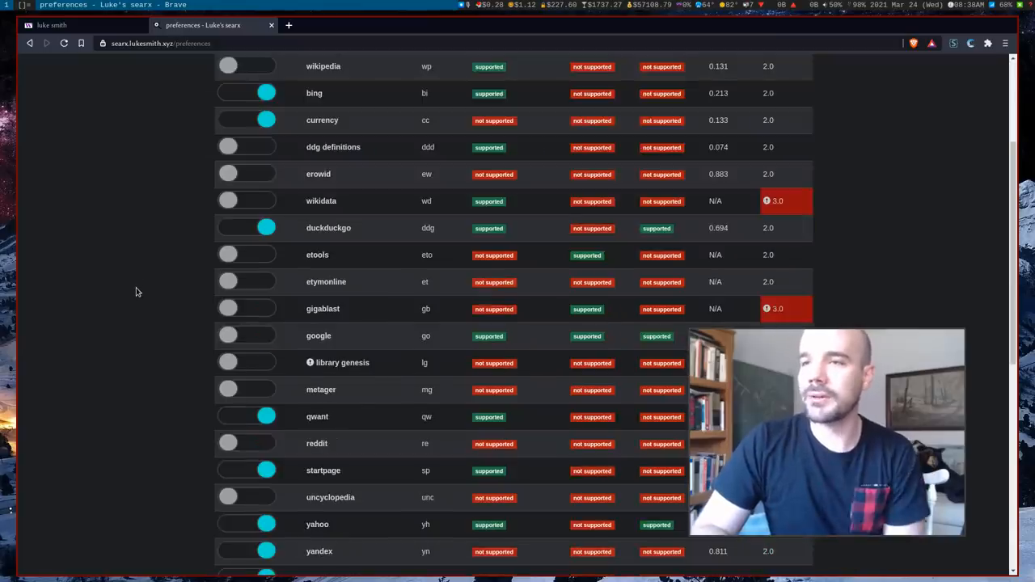
scroll("down", 3)
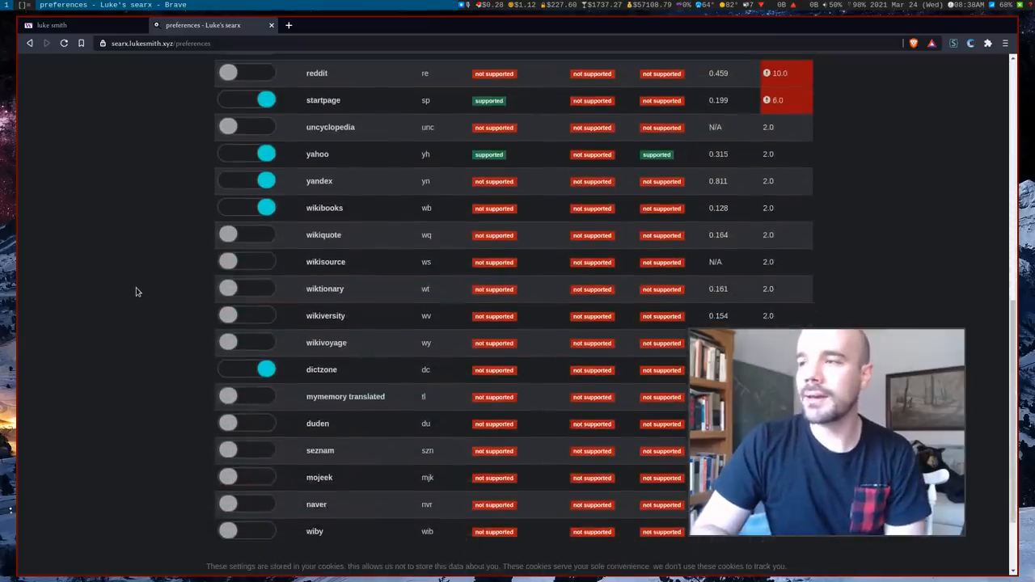
scroll("down", 3)
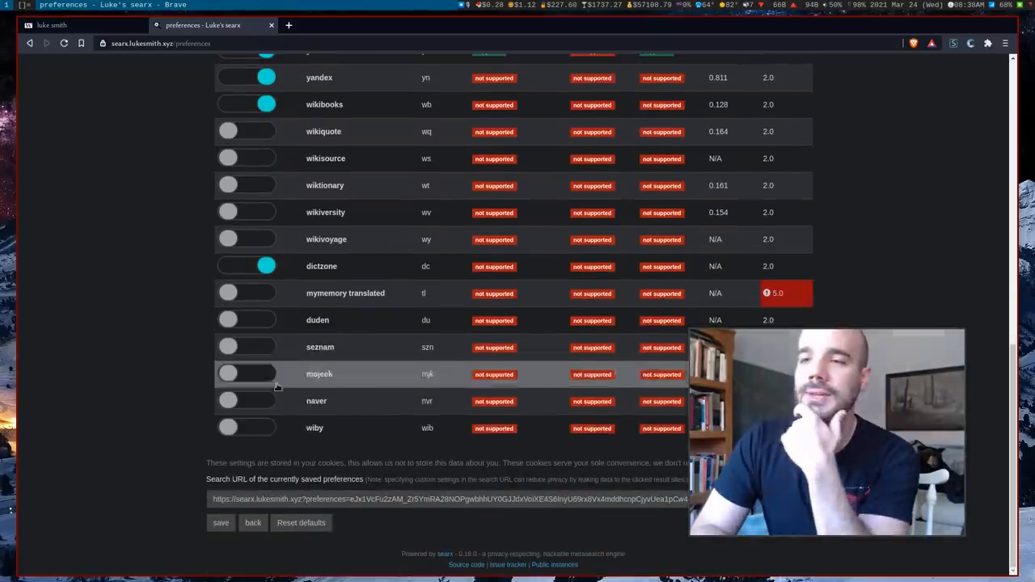
left_click(267, 427)
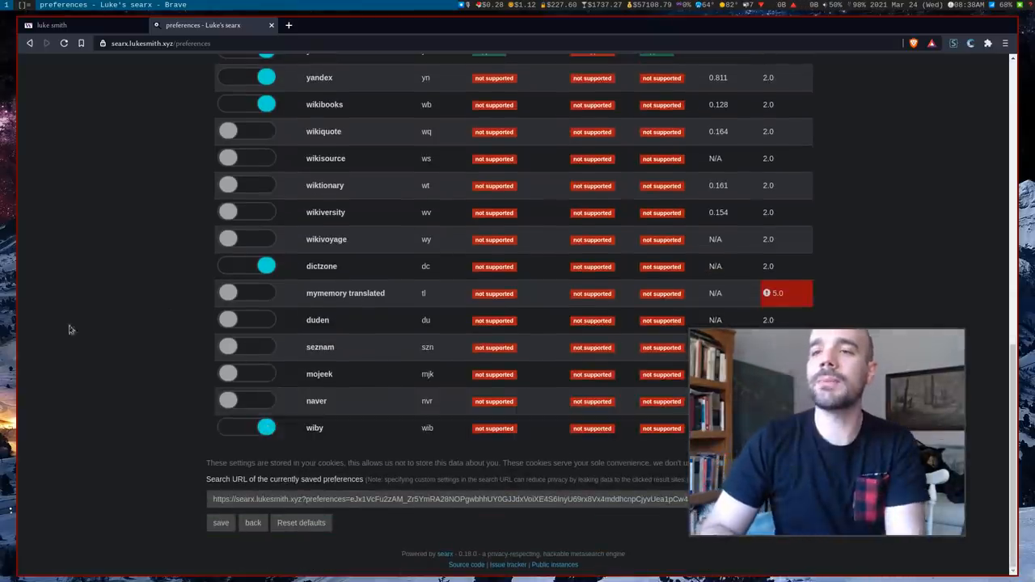
left_click(418, 26)
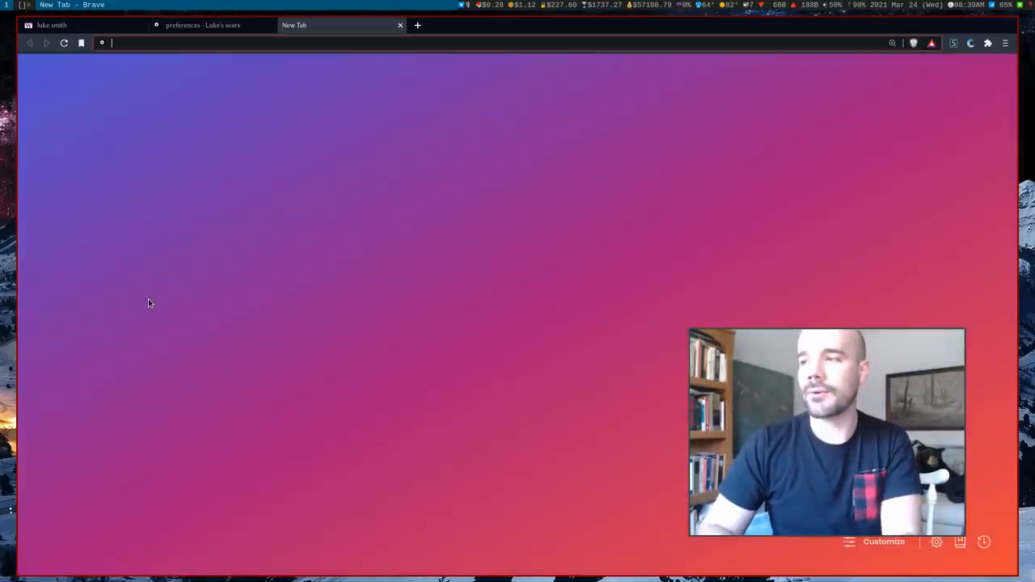
Search 'gnu linux' from the address bar and reload the searX results to see the Wiby-sourced entry
type("gnu linux")
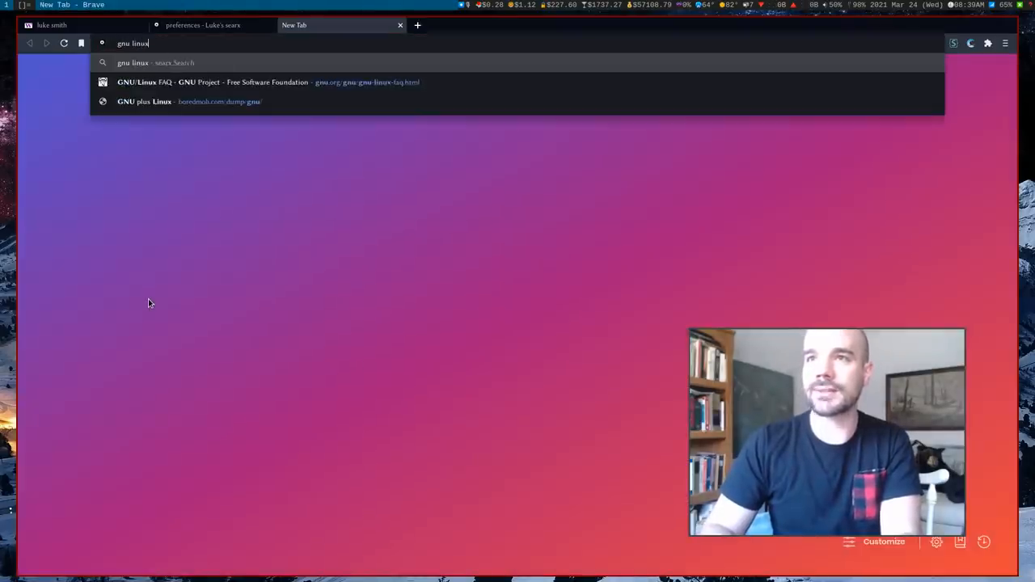
key("Return")
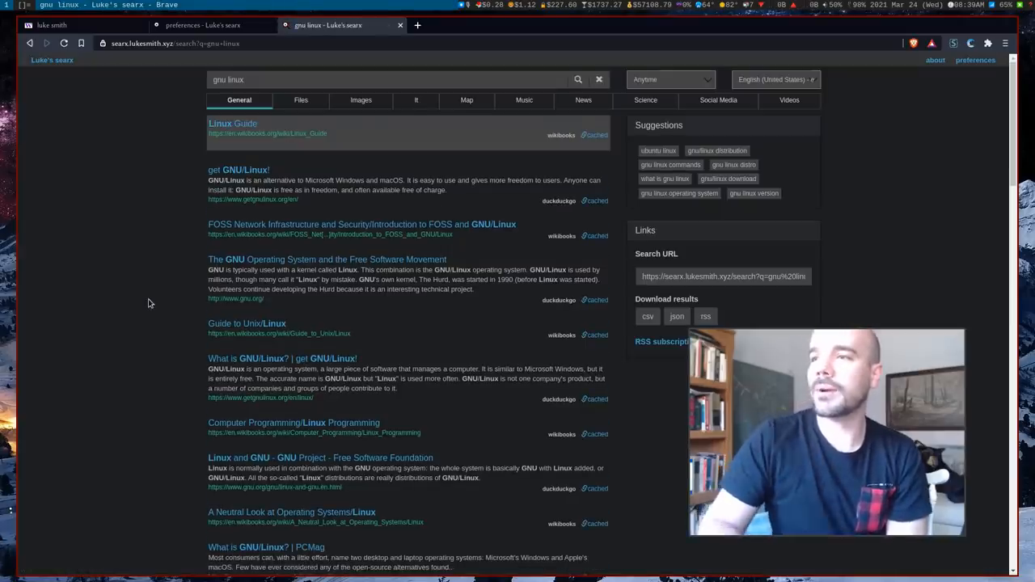
mouse_move(550, 195)
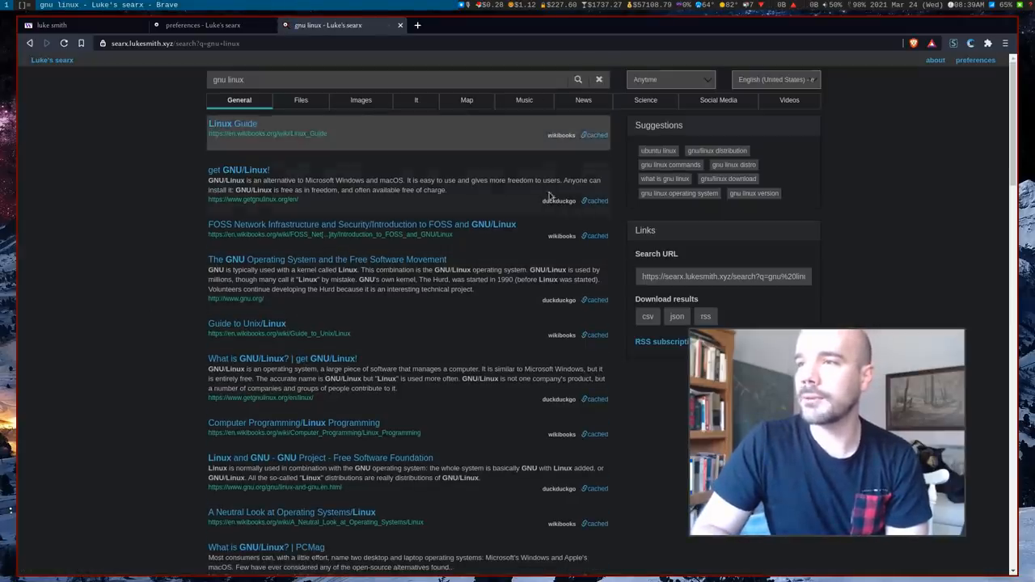
scroll("down", 3)
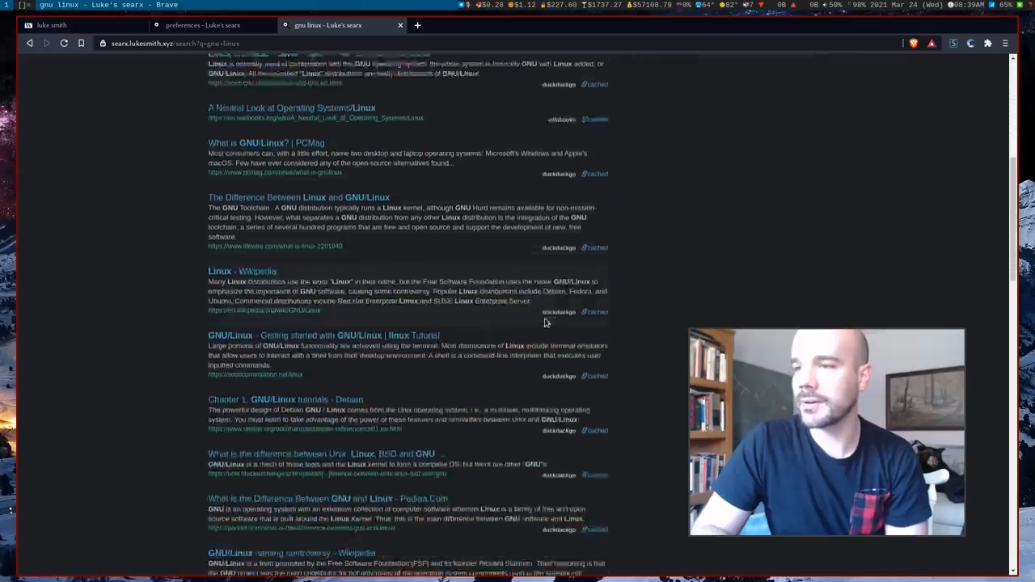
scroll("down", 3)
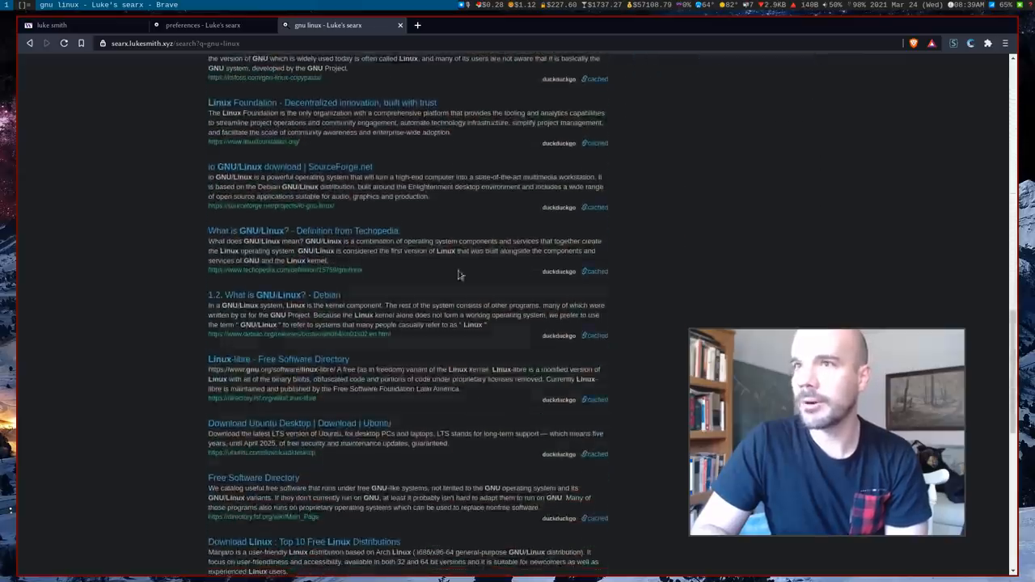
left_click(203, 26)
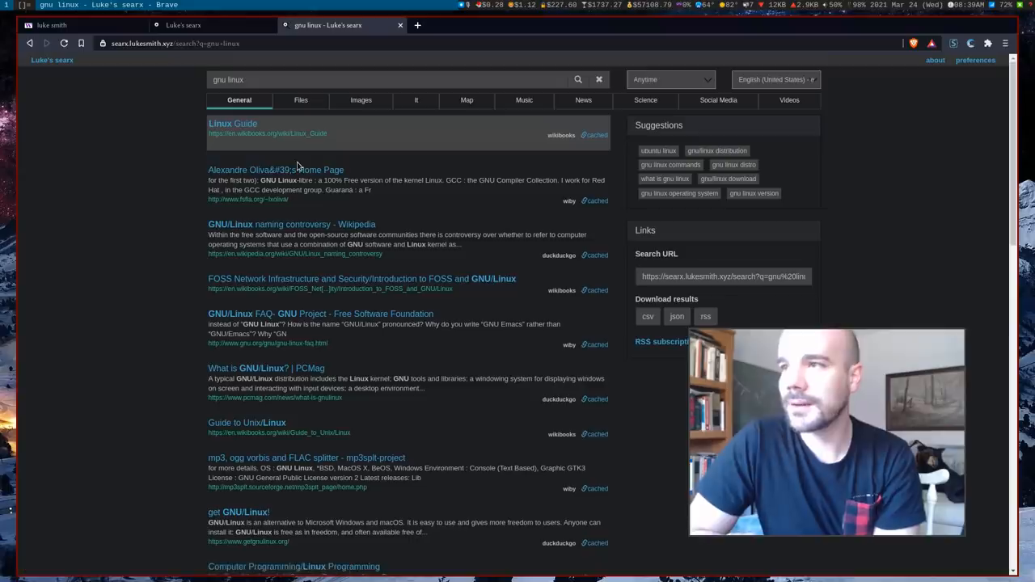
mouse_move(304, 170)
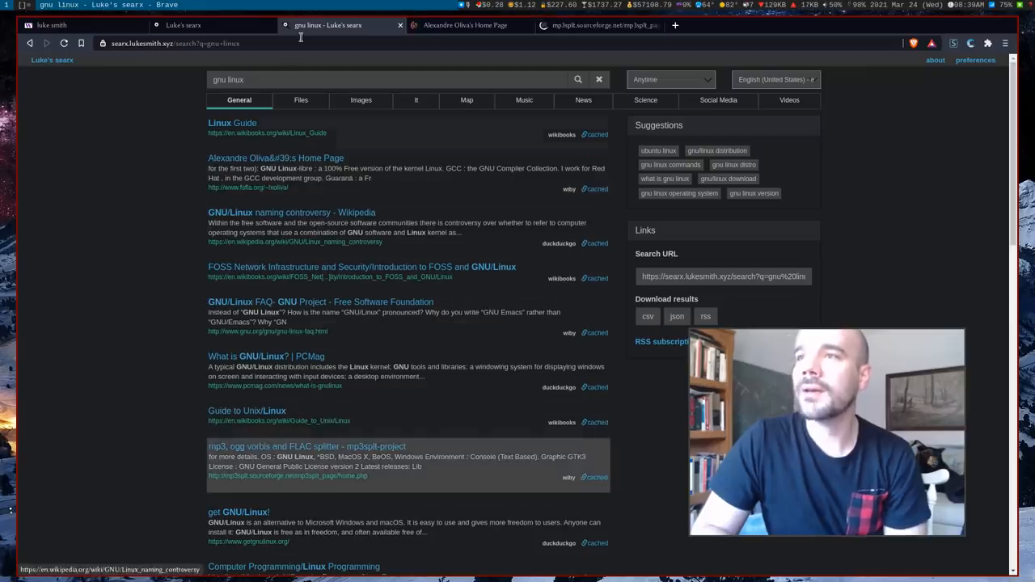
View Alexandre Oliva's homepage and the mp3splt project page tabs, then return to the Wiby tab
left_click(466, 26)
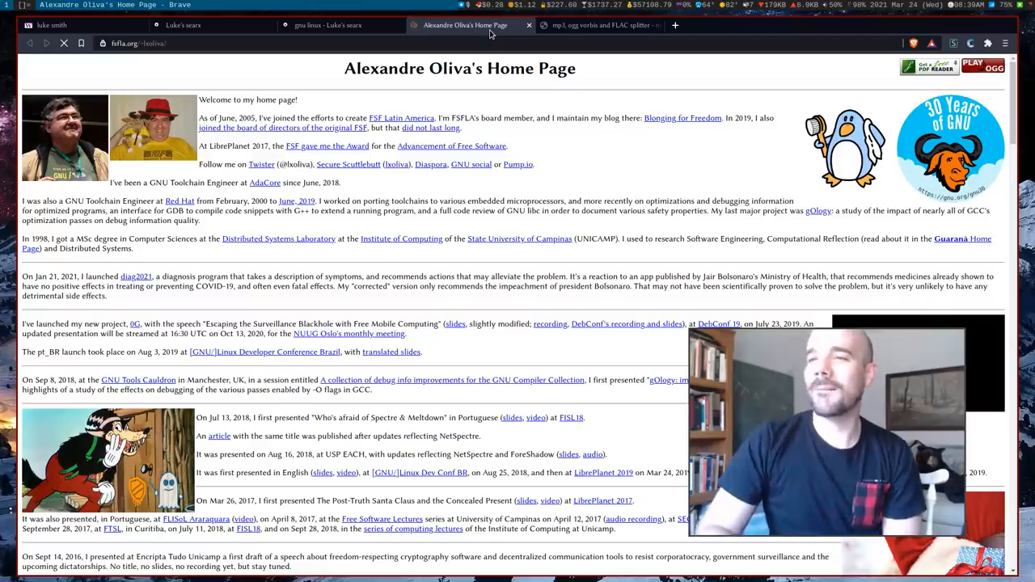
left_click(599, 26)
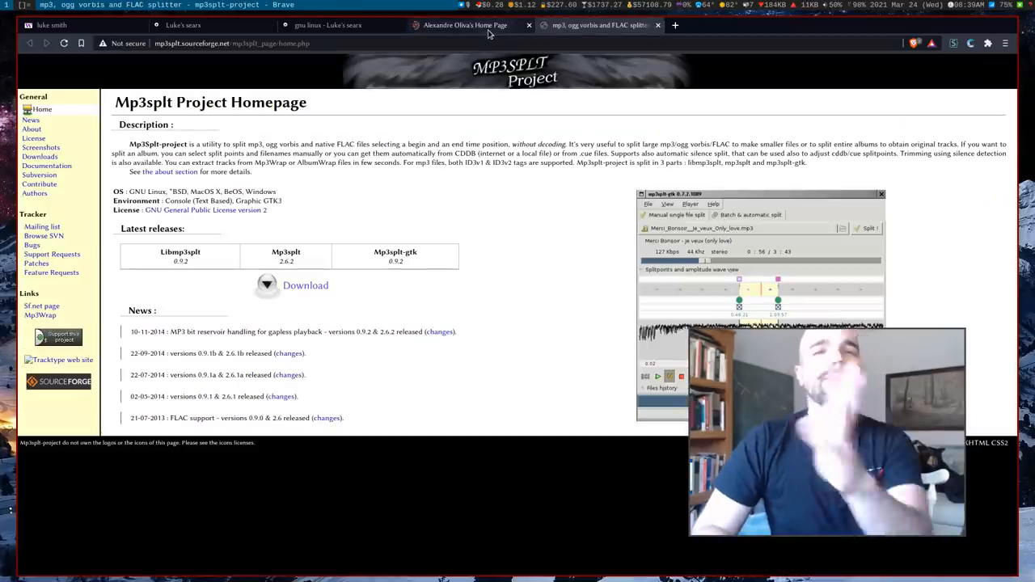
left_click(52, 26)
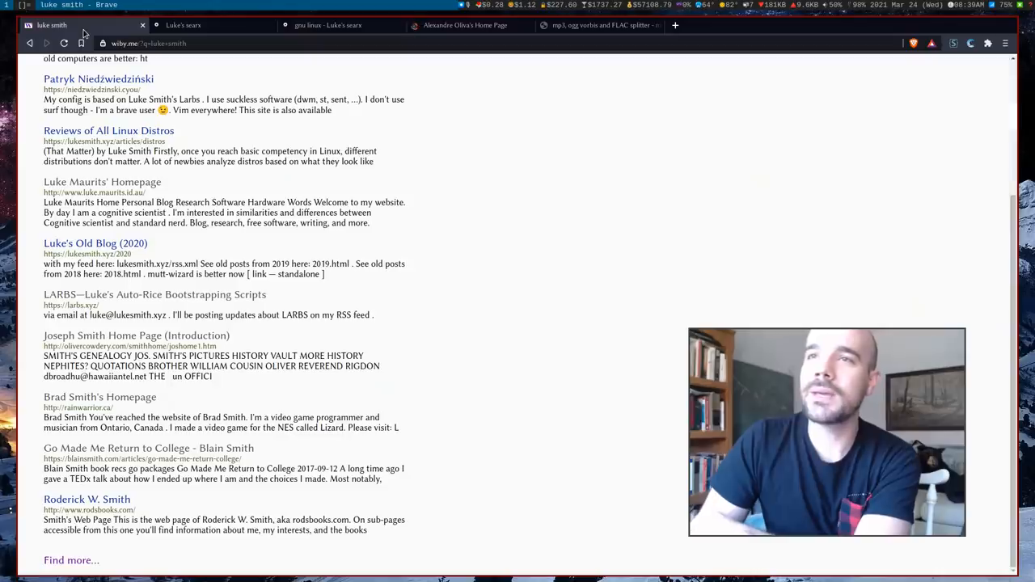
Scroll up the Wiby results toward the link back to the wiby.me home page
scroll("up", 3)
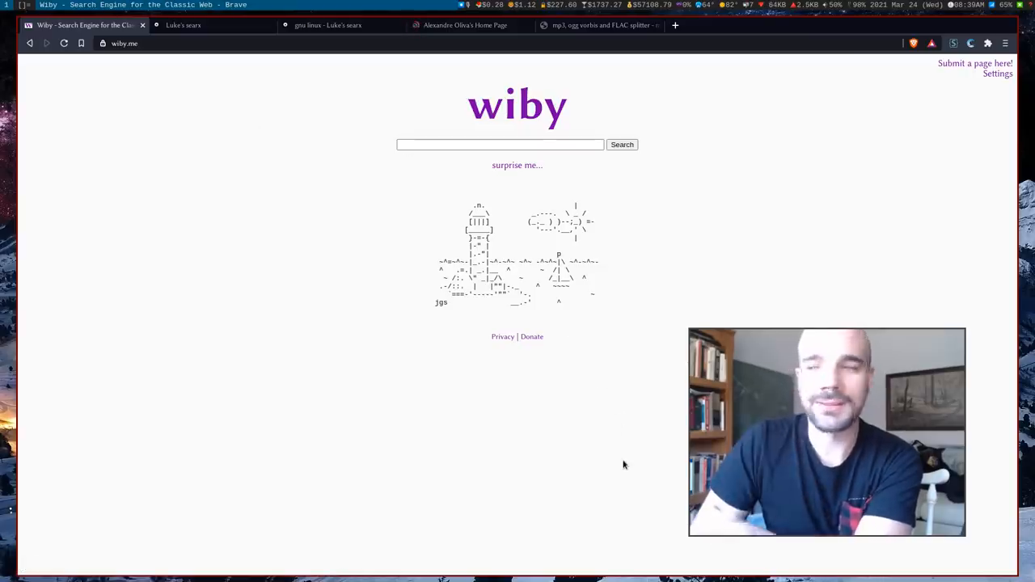
mouse_move(681, 325)
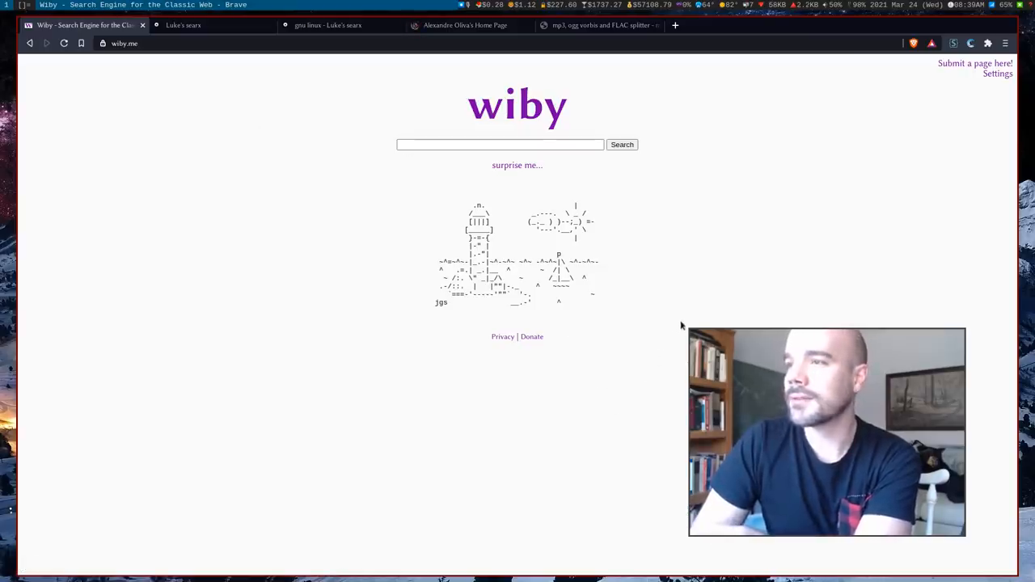